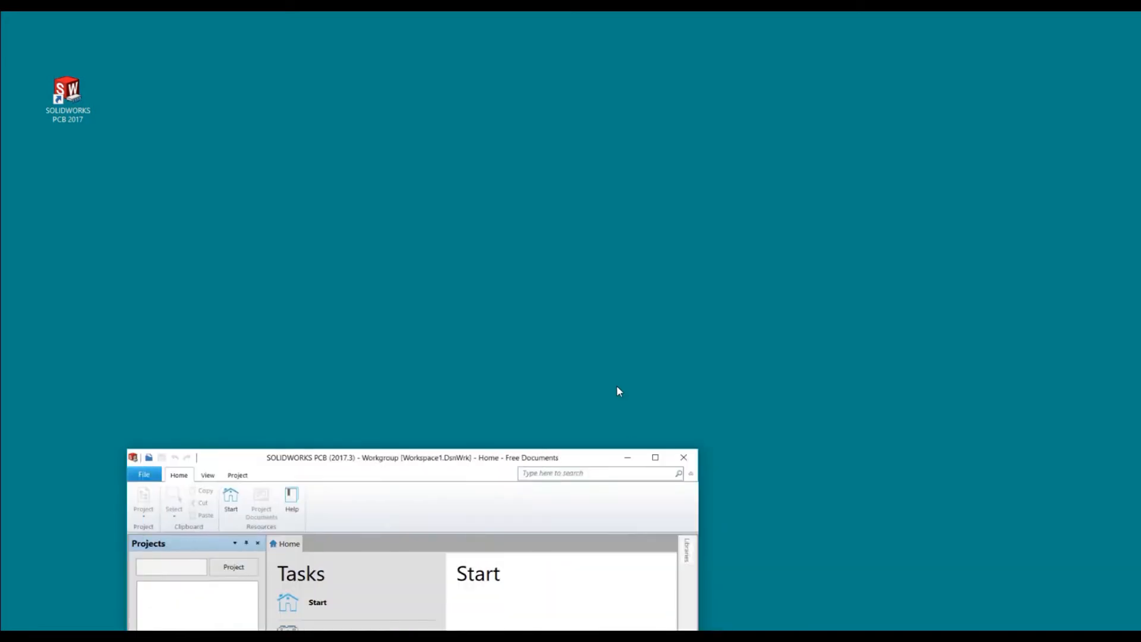
Maximize the SOLIDWORKS PCB 2017 window so its Start page fills the screen
click(653, 456)
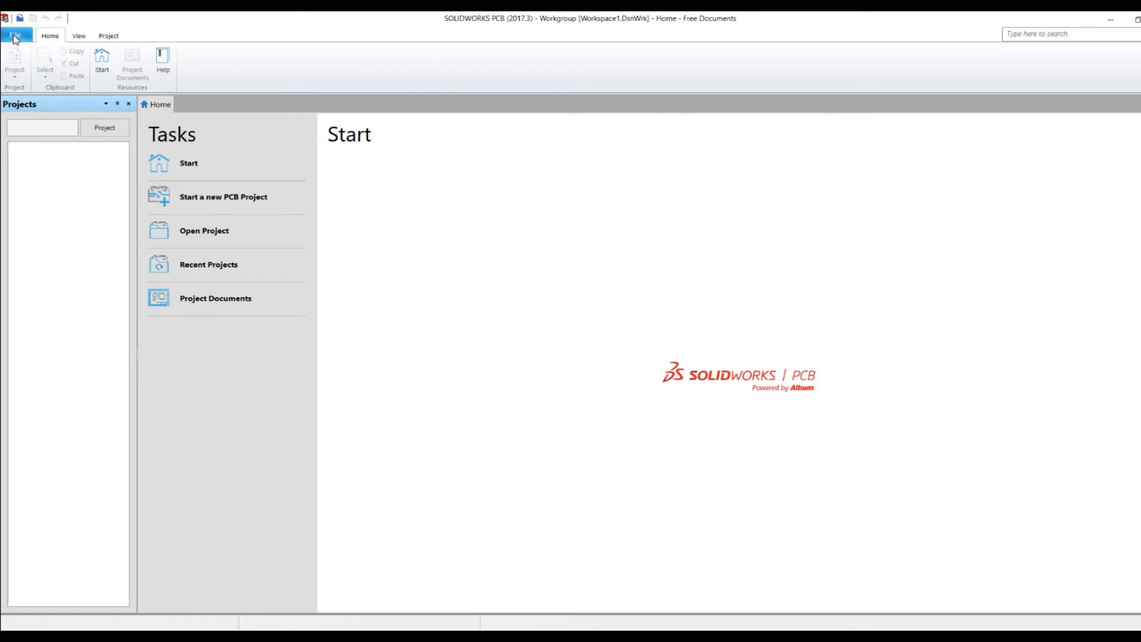
Enter server localhost:9780 and admin credentials in the PCB Services sign-in form
click(16, 35)
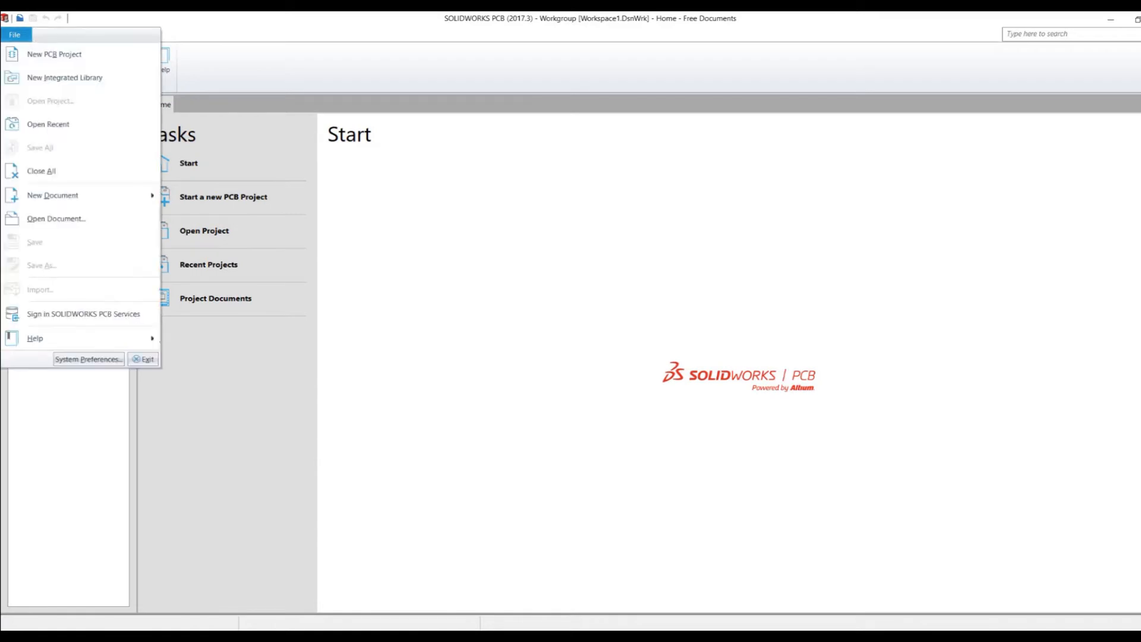
mouse_move(84, 314)
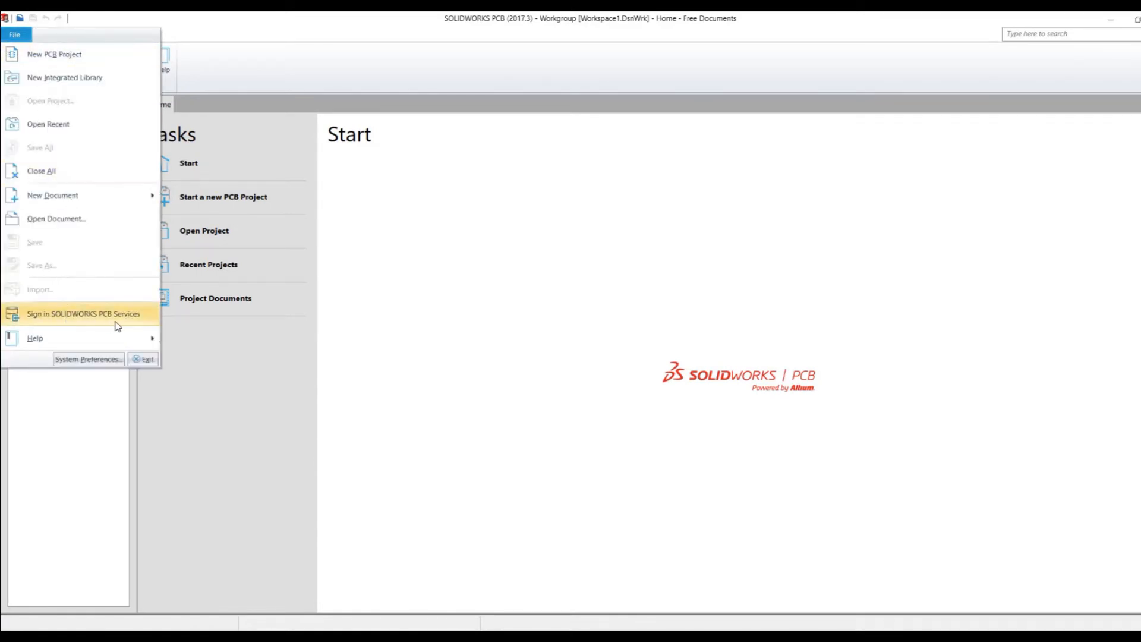
click(84, 313)
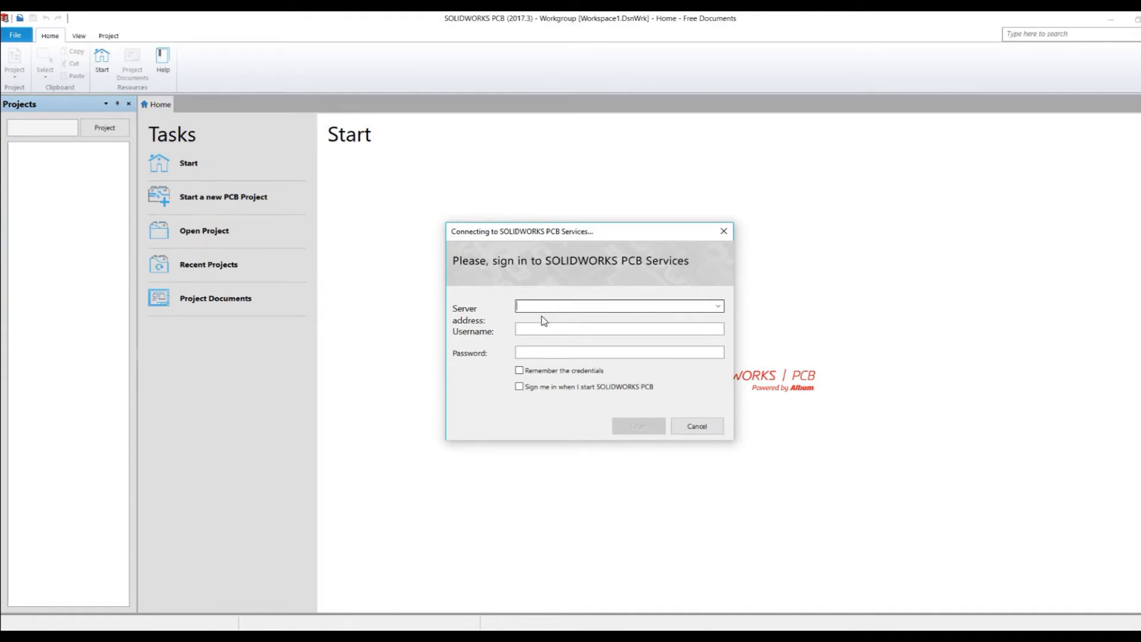
text(localhost)
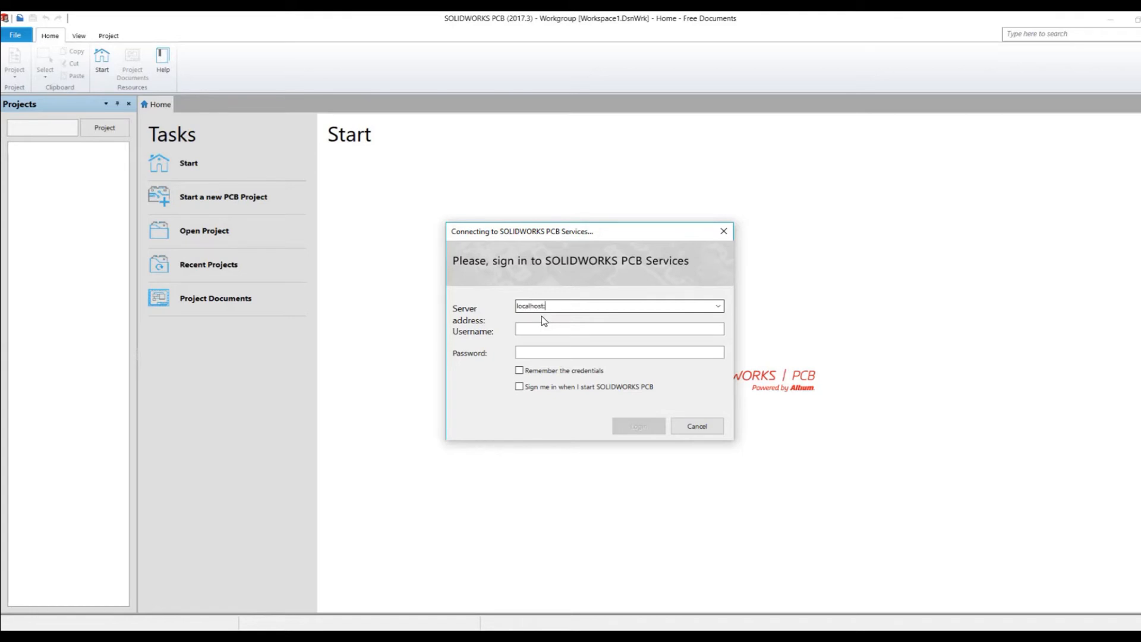
text(:9780)
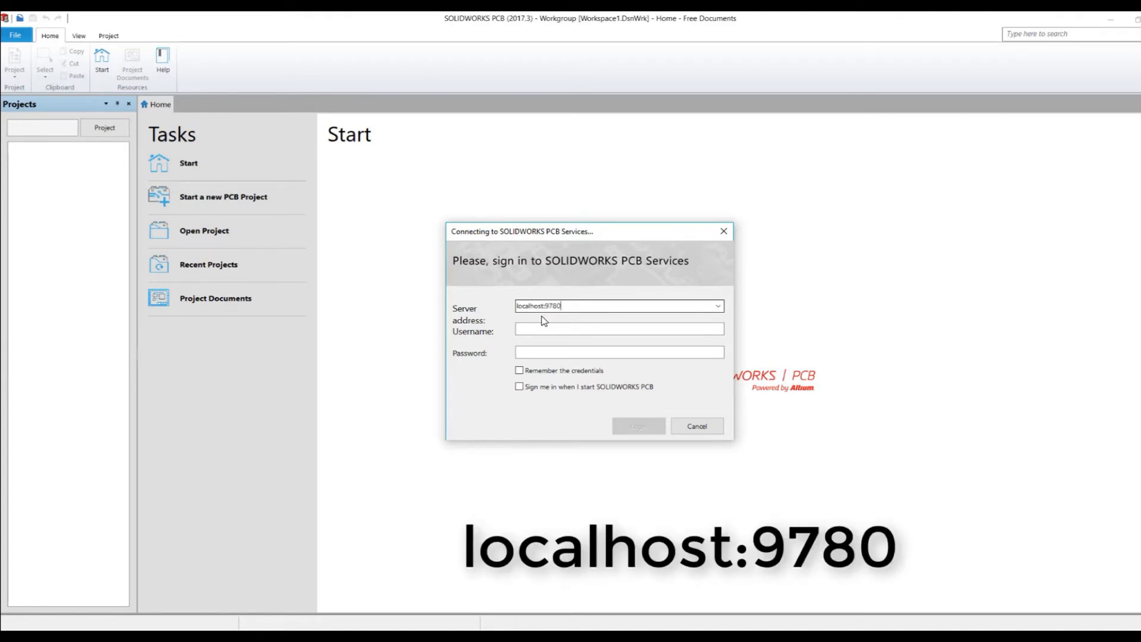
mouse_move(542, 315)
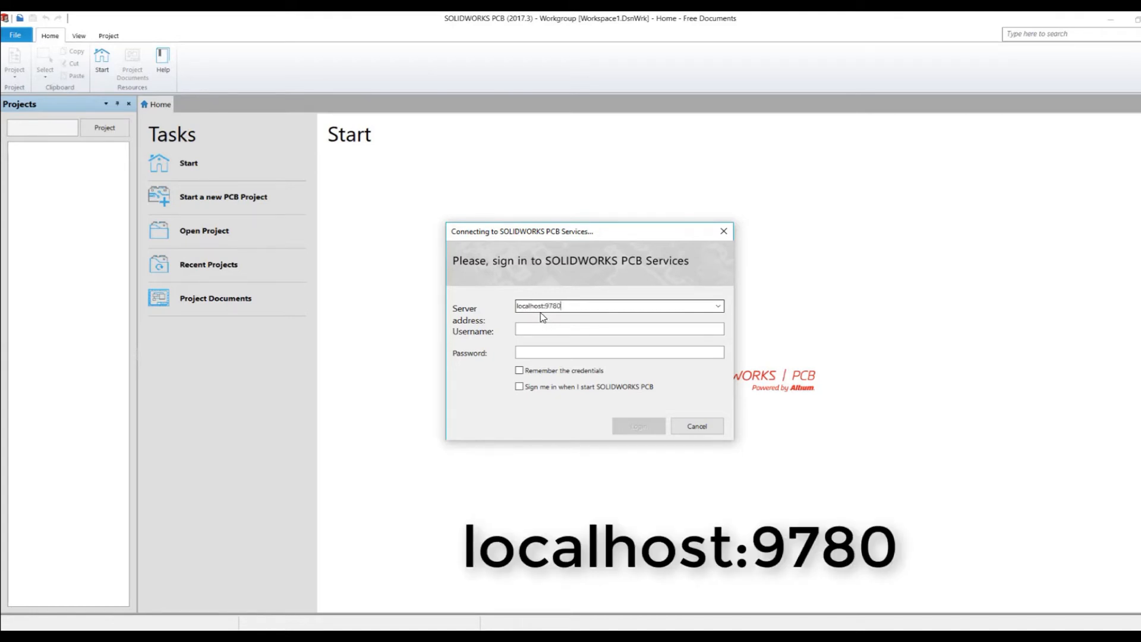
text(a)
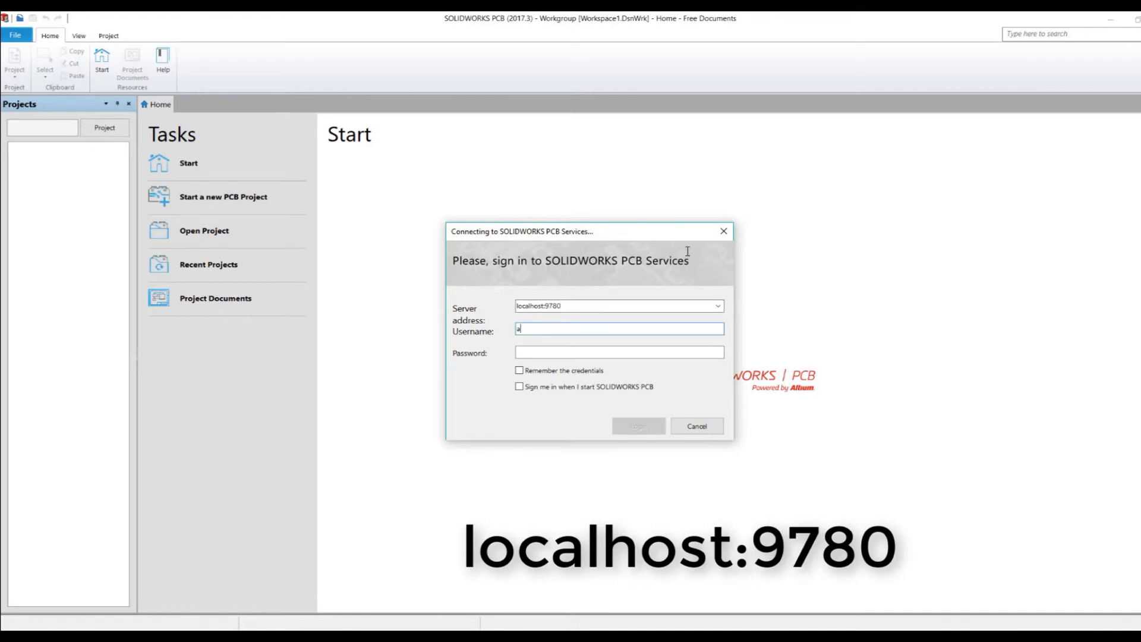
text(dmin)
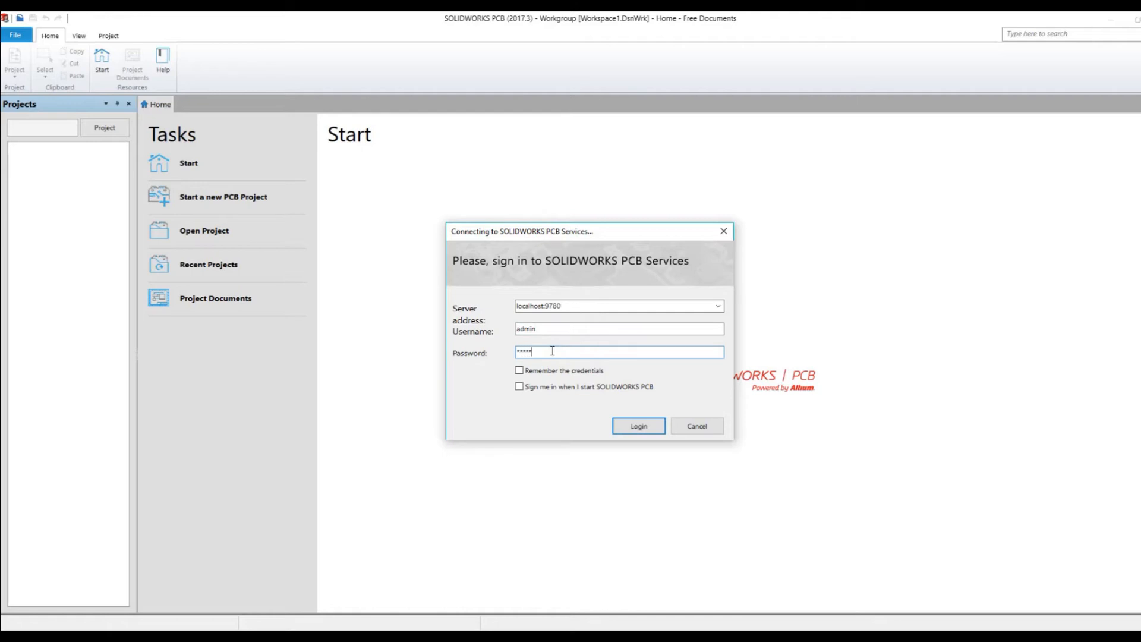
mouse_move(539, 386)
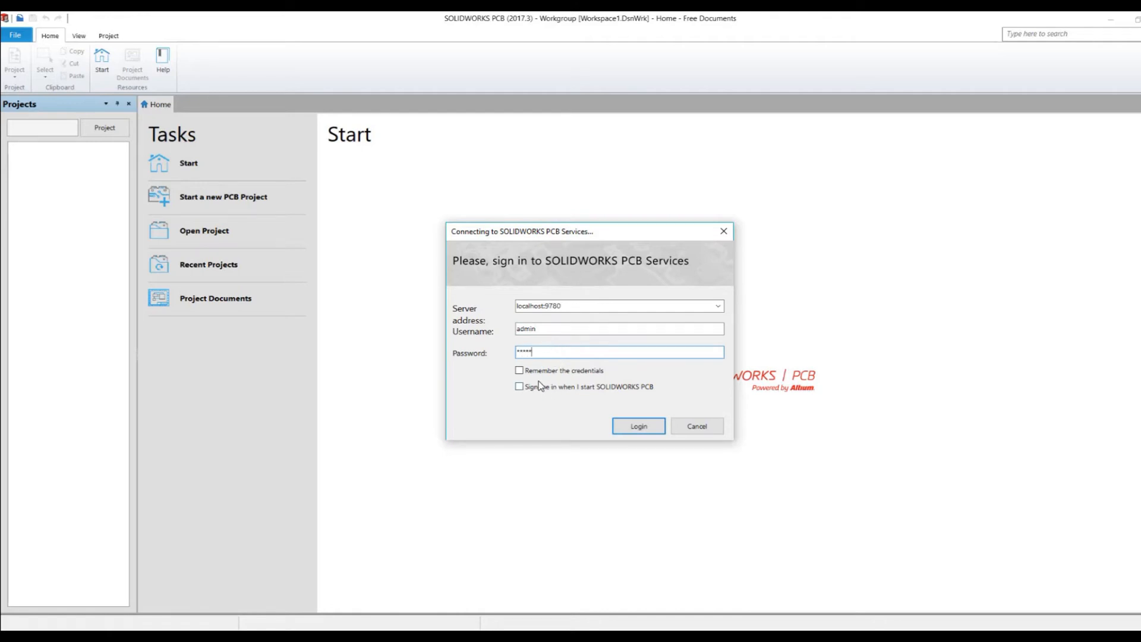
Attempt login with credentials remembered, then dismiss the connection error and sign-in form
click(519, 370)
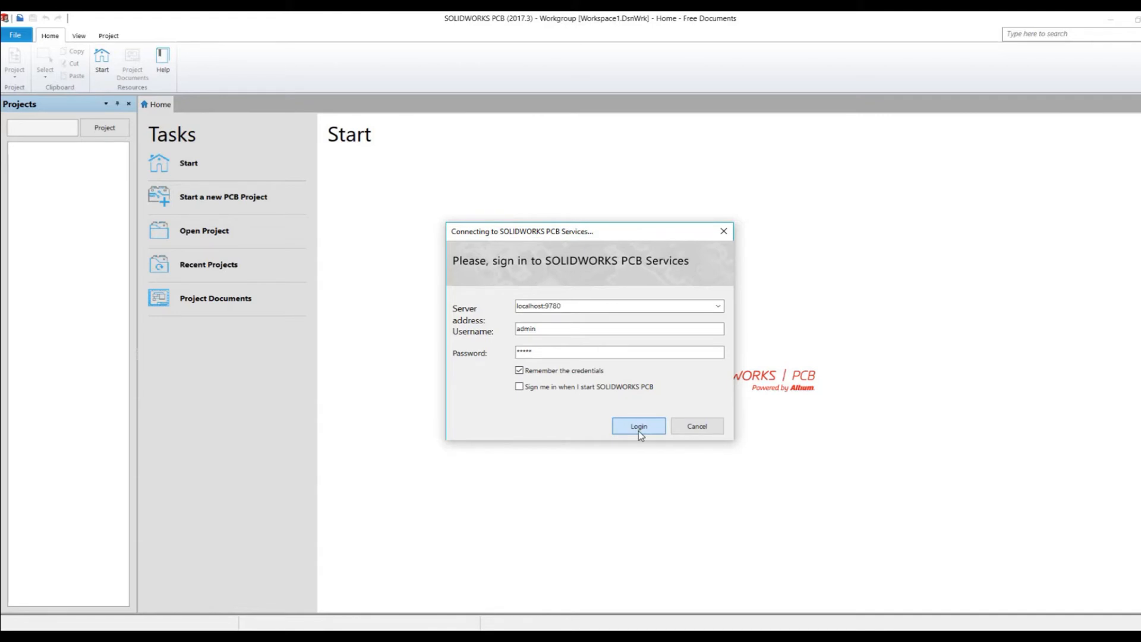
click(639, 426)
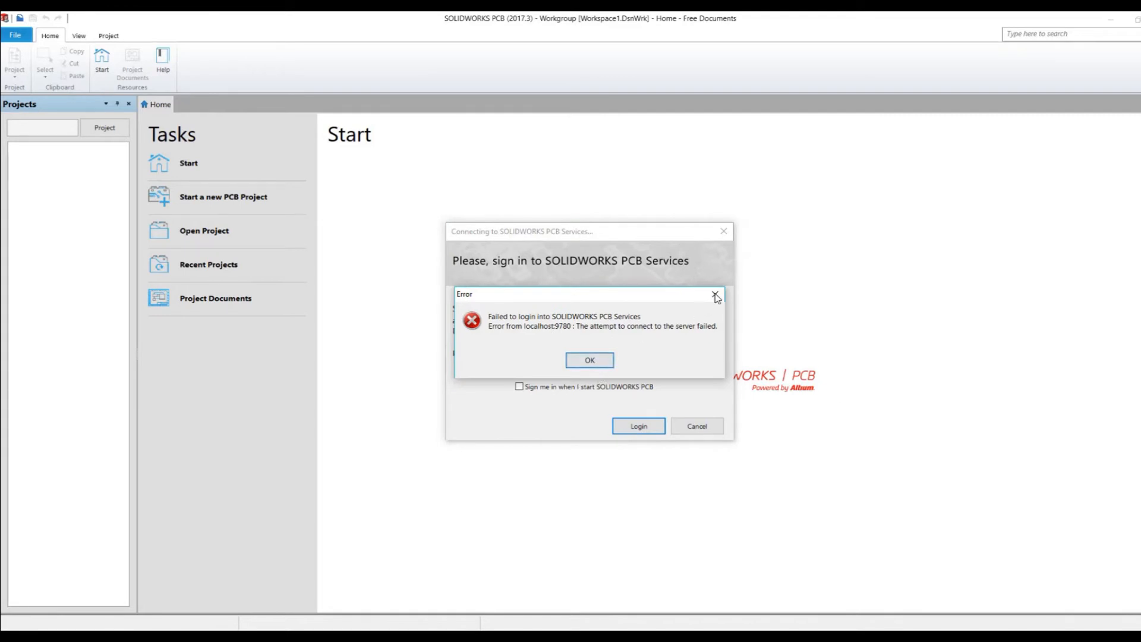
mouse_move(716, 296)
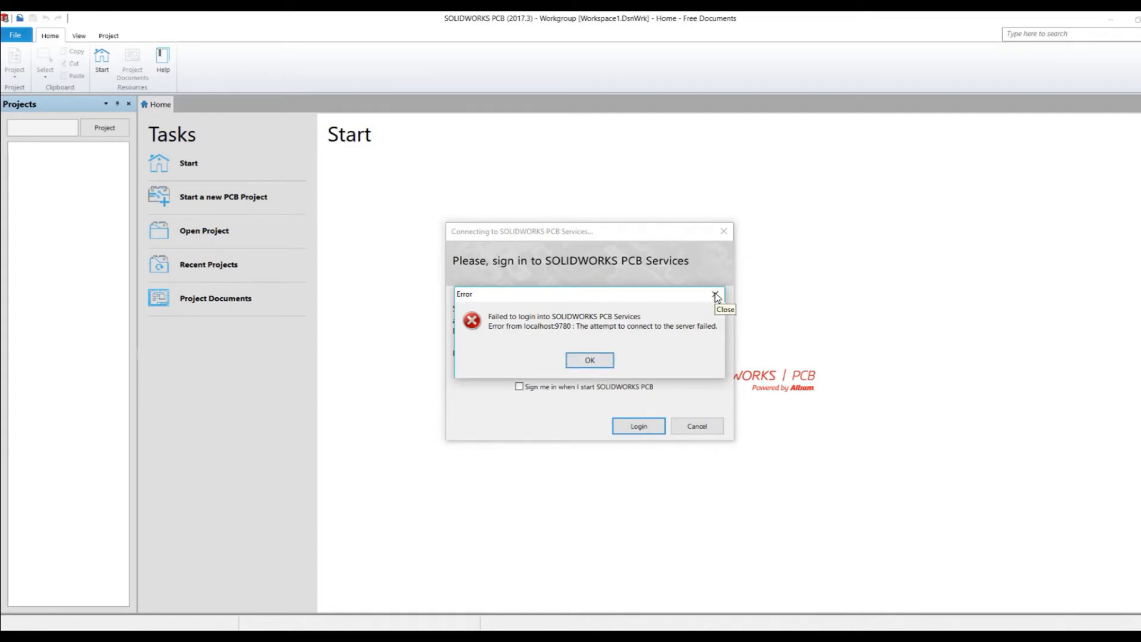
click(589, 360)
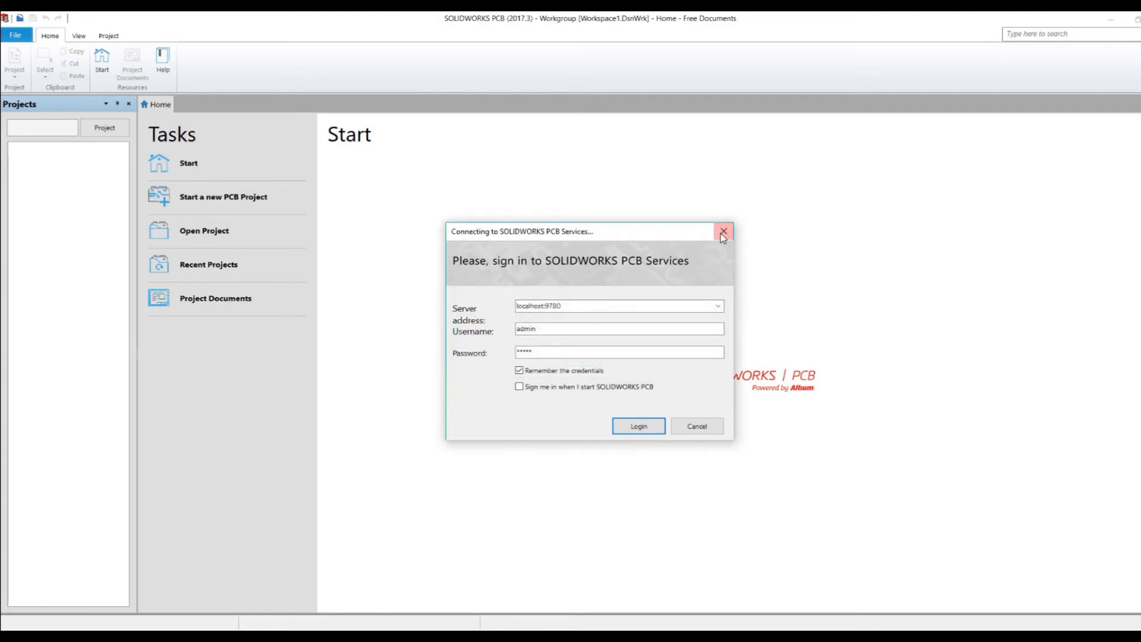
click(723, 231)
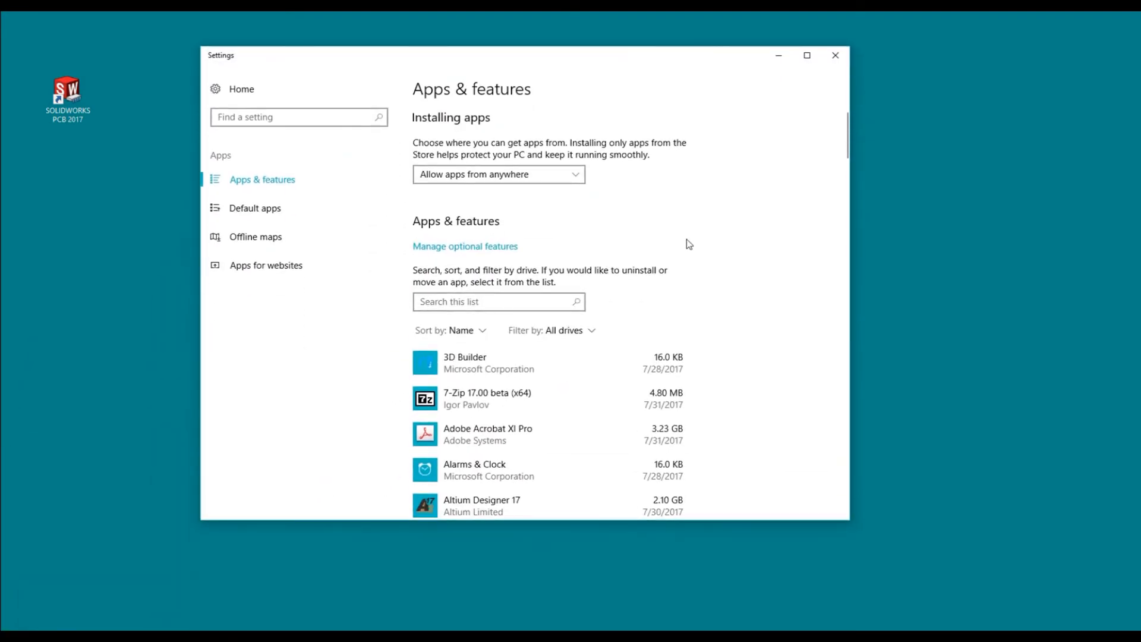
Scroll the installed apps list down to SOLIDWORKS 2017 SP03
scroll(down, 3)
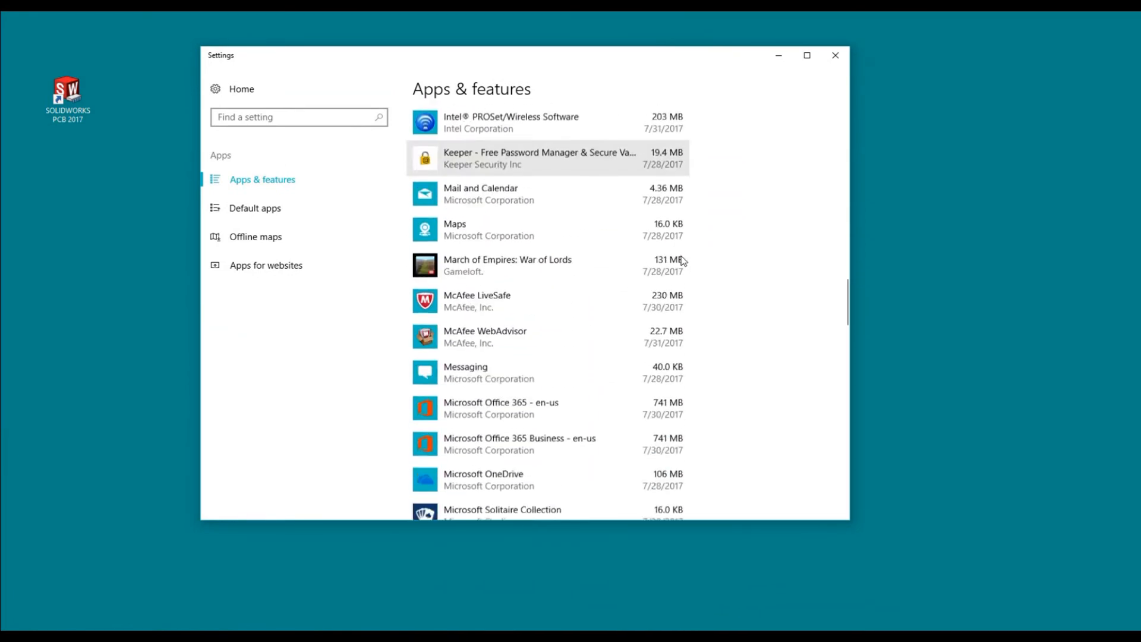
scroll(down, 3)
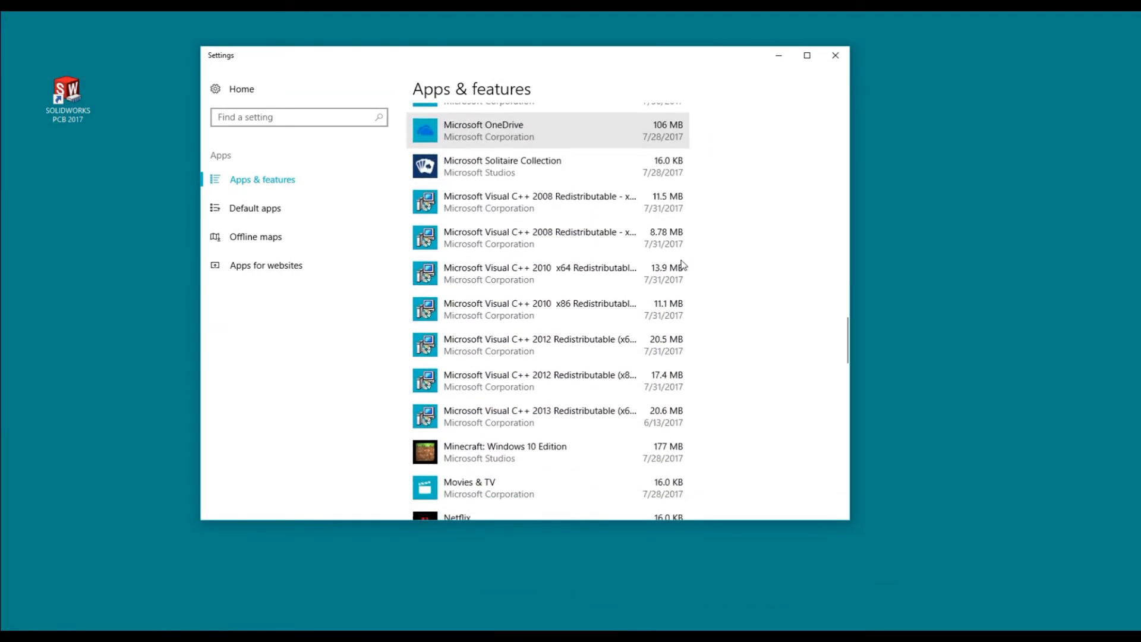
scroll(down, 3)
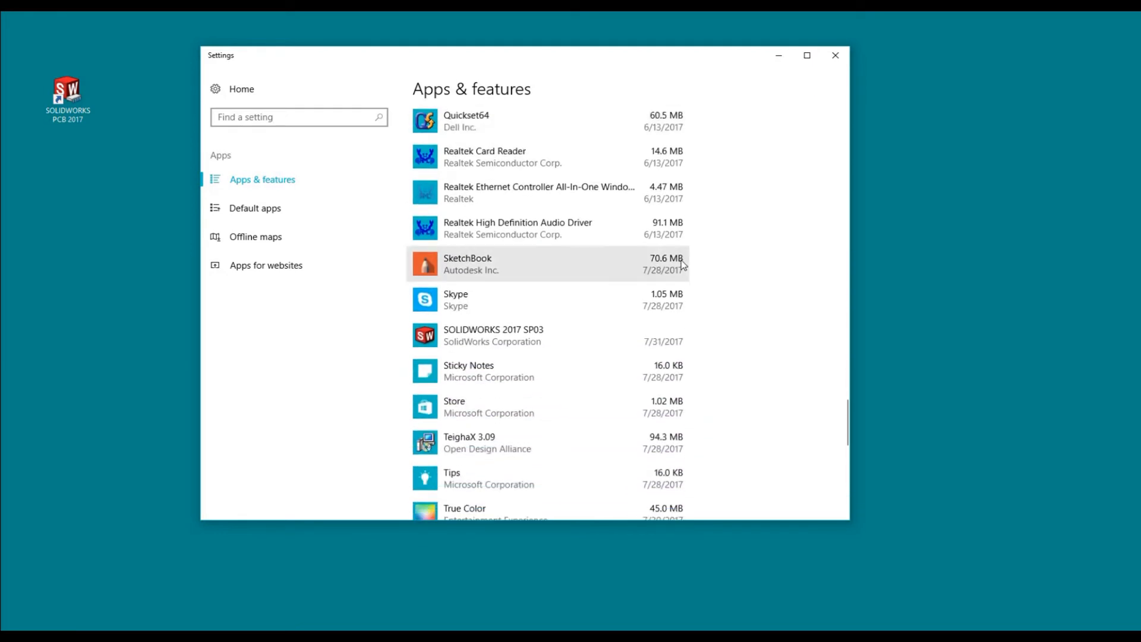
scroll(down, 3)
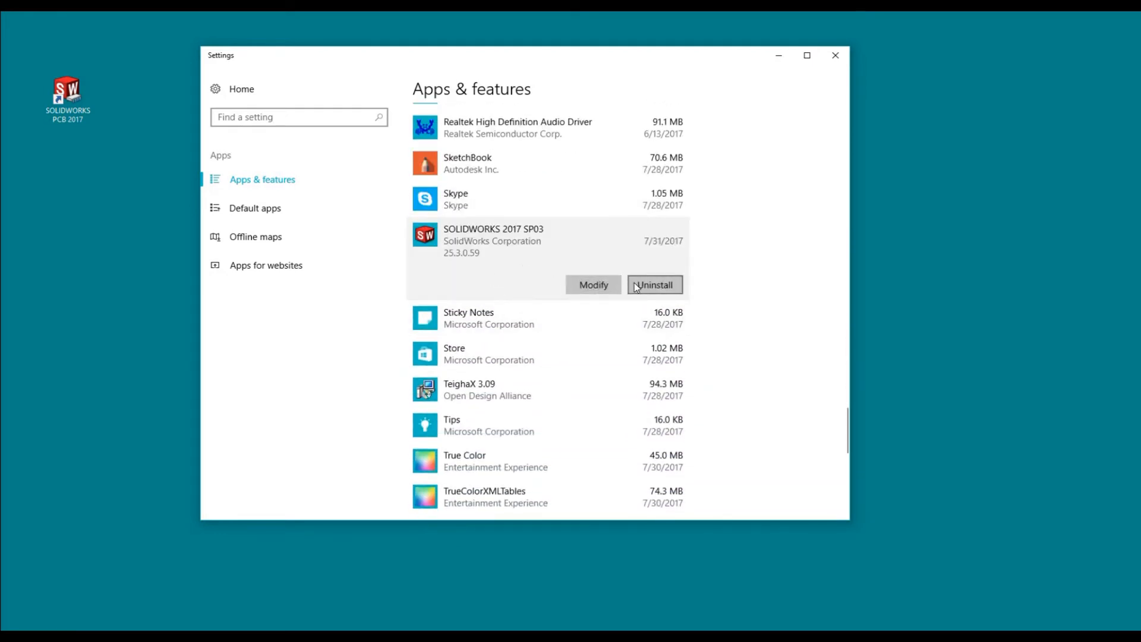
Modify SOLIDWORKS 2017 SP03 to add SOLIDWORKS PCB Services as a server product, and install
click(653, 285)
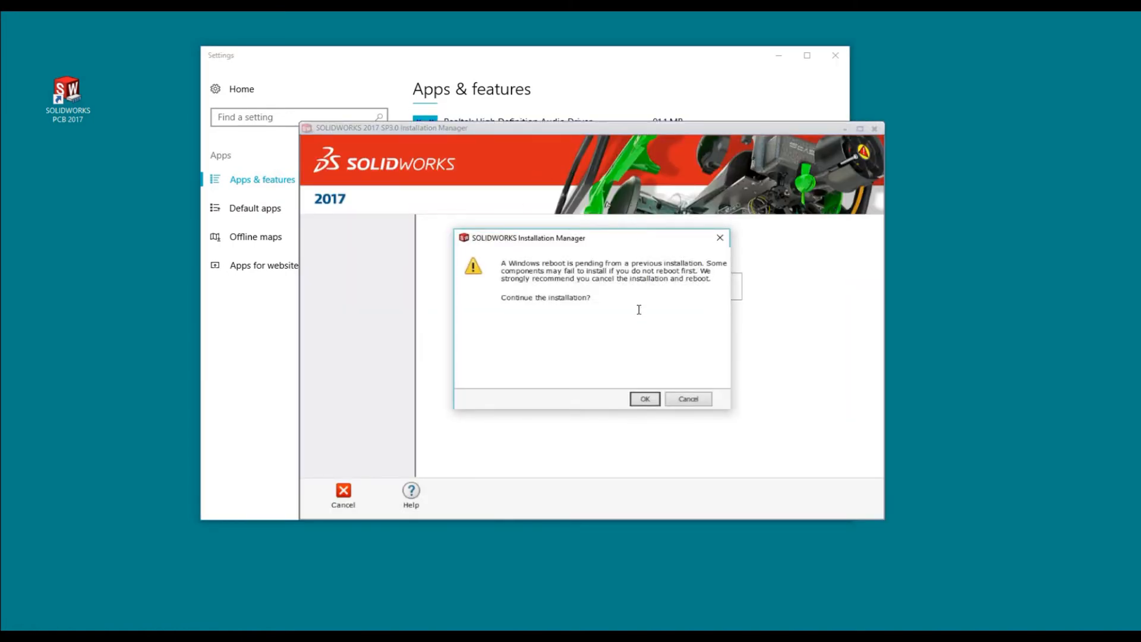
mouse_move(579, 301)
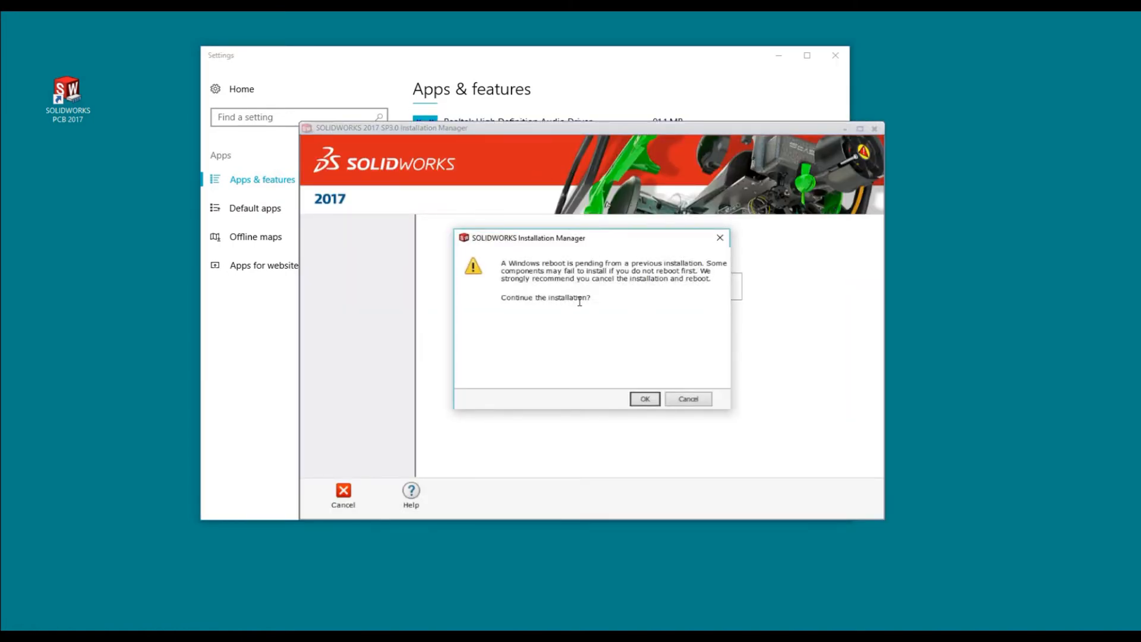
click(642, 398)
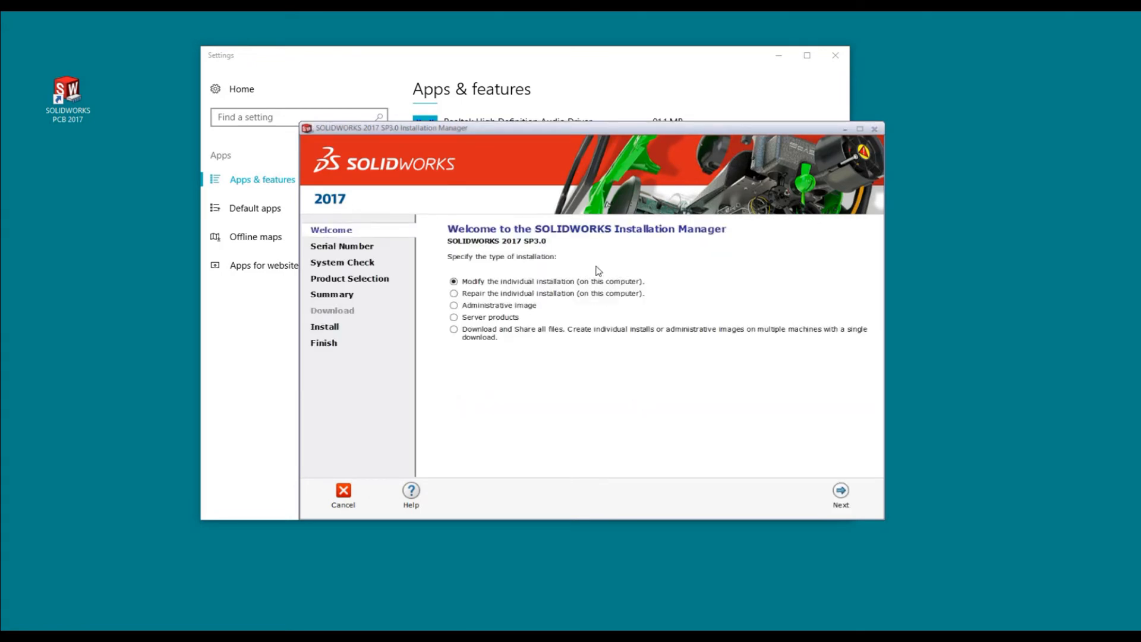
mouse_move(649, 308)
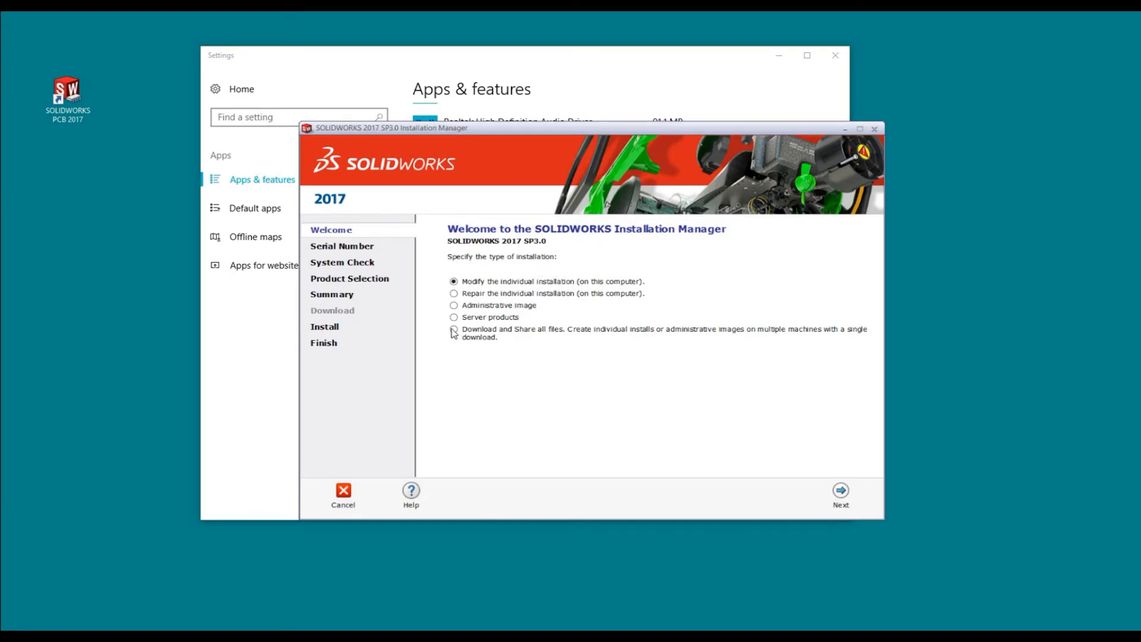
click(454, 317)
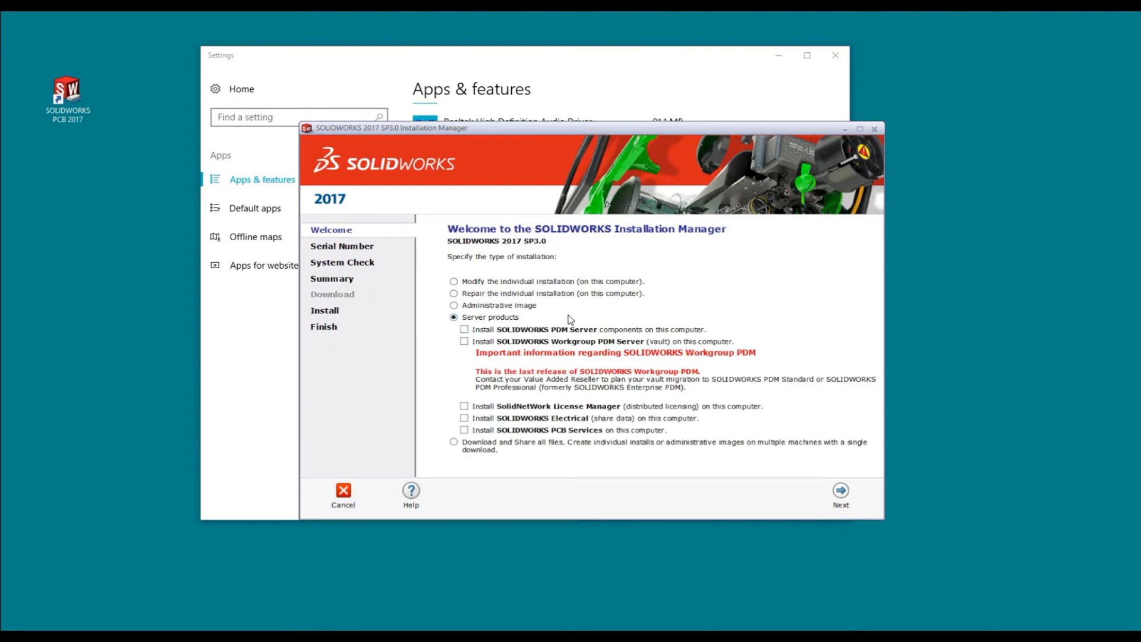
mouse_move(592, 402)
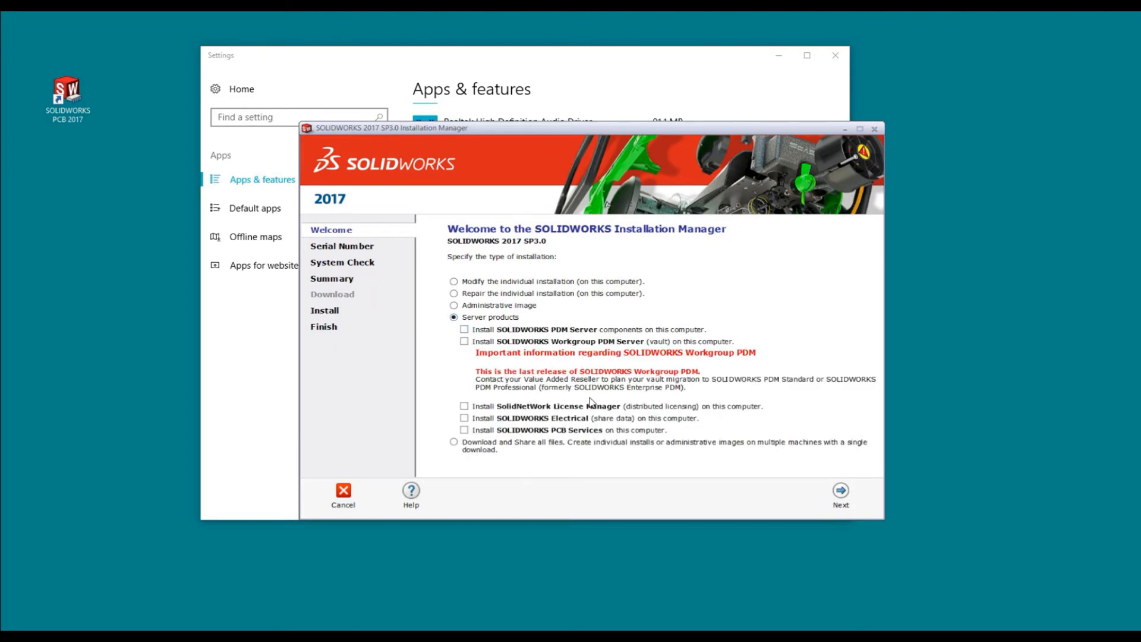
mouse_move(545, 456)
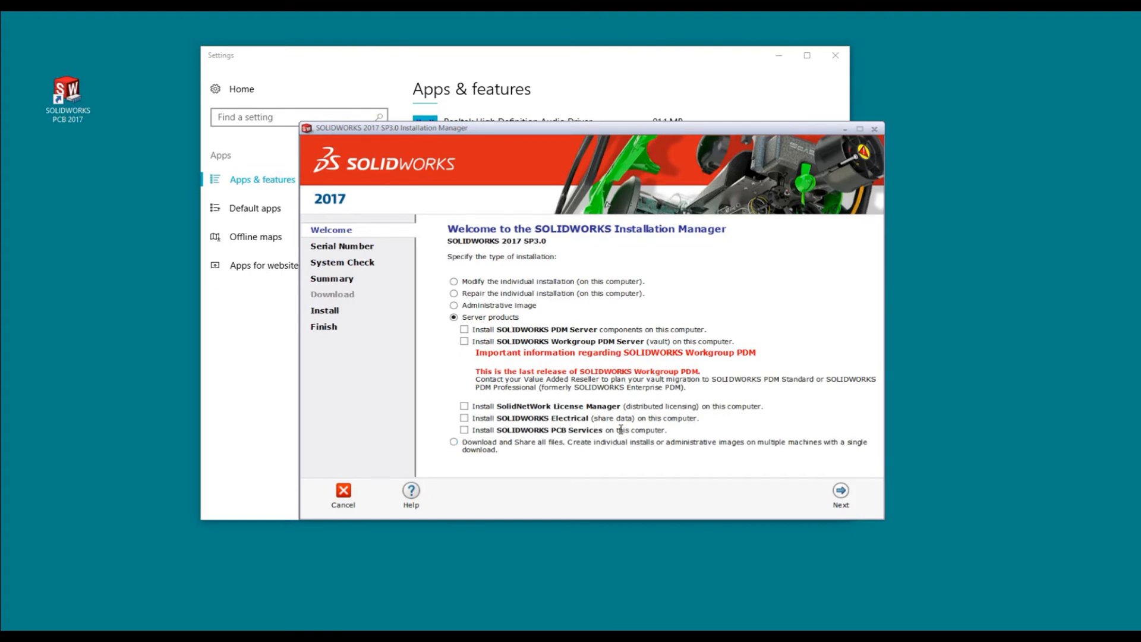
click(464, 429)
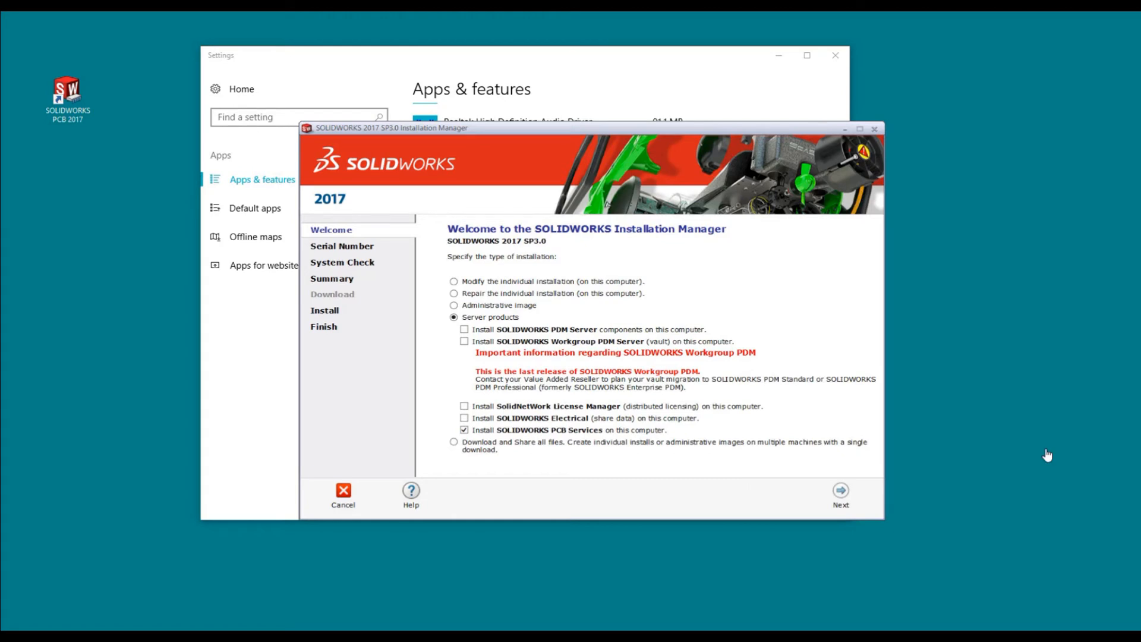
click(840, 490)
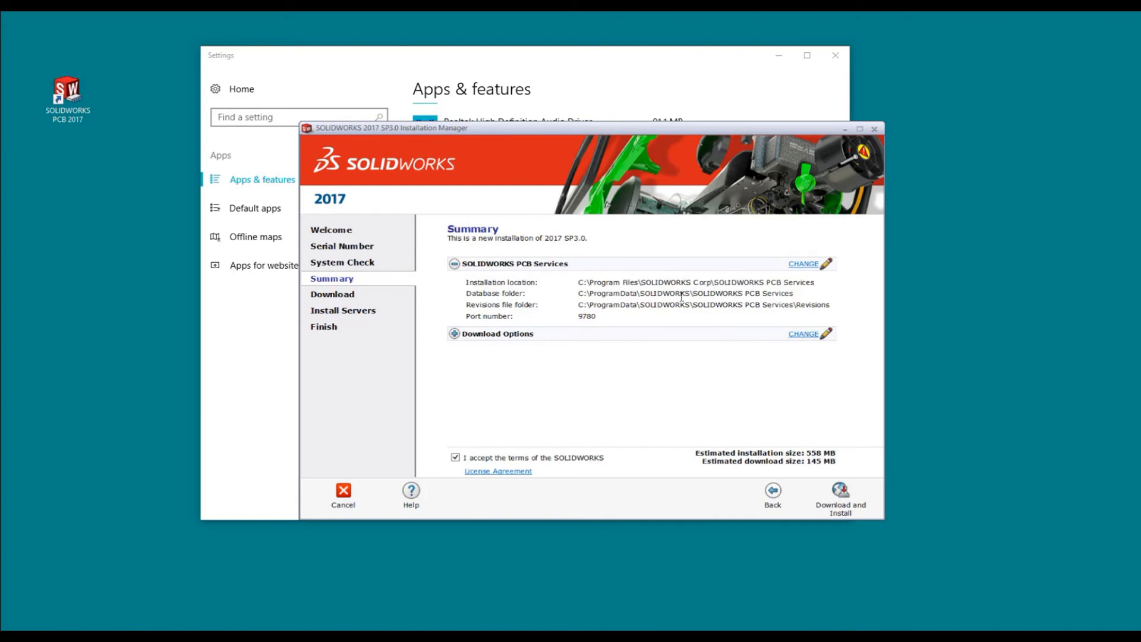
mouse_move(544, 471)
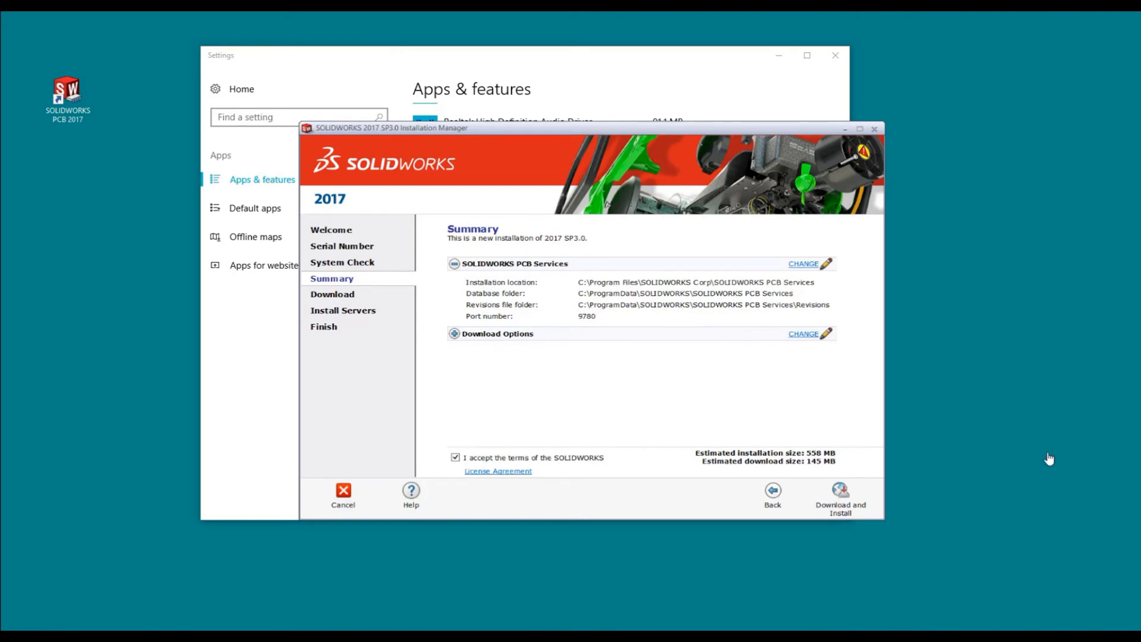
click(840, 495)
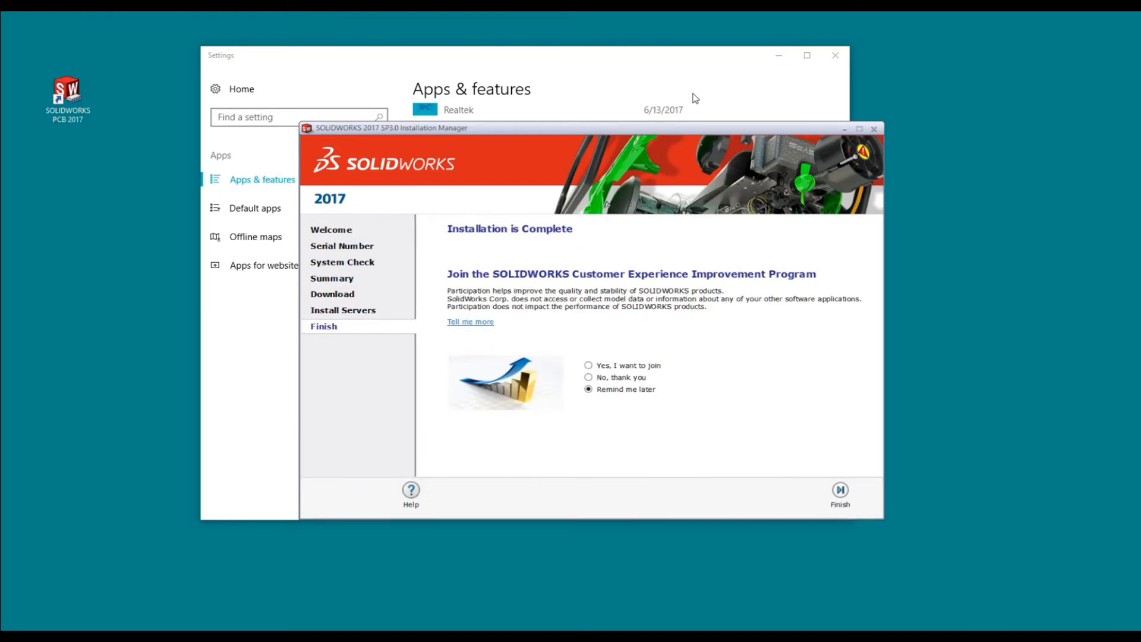
Decline the Customer Experience Improvement Program and finish the installer
click(588, 377)
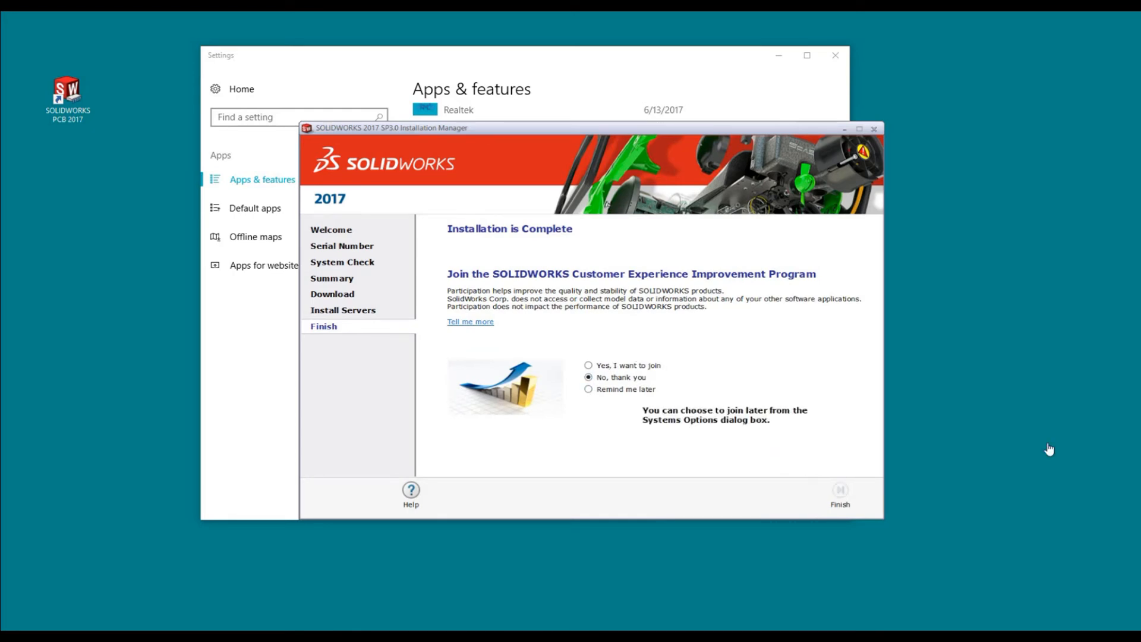
click(839, 494)
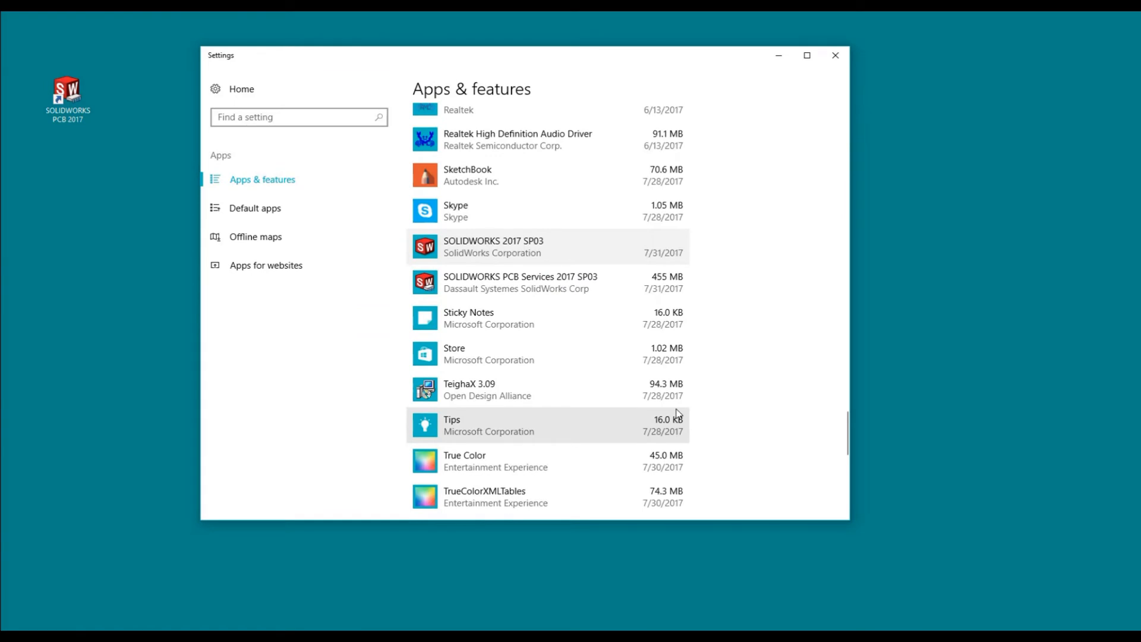
mouse_move(703, 391)
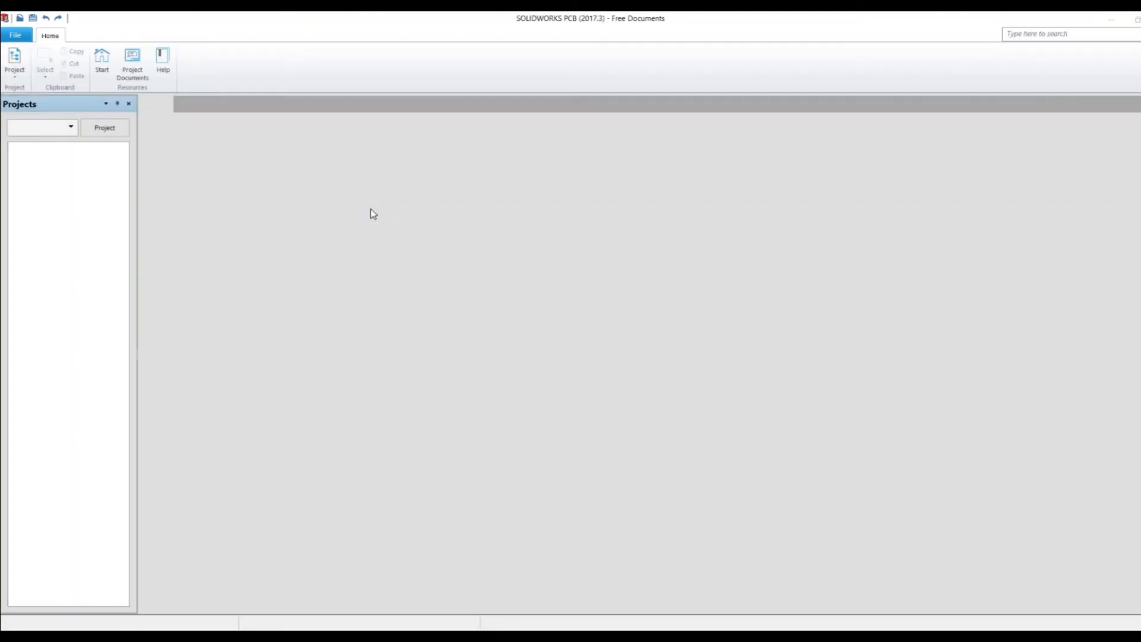
Launch SOLIDWORKS PCB 2017 and show its File command list
click(101, 62)
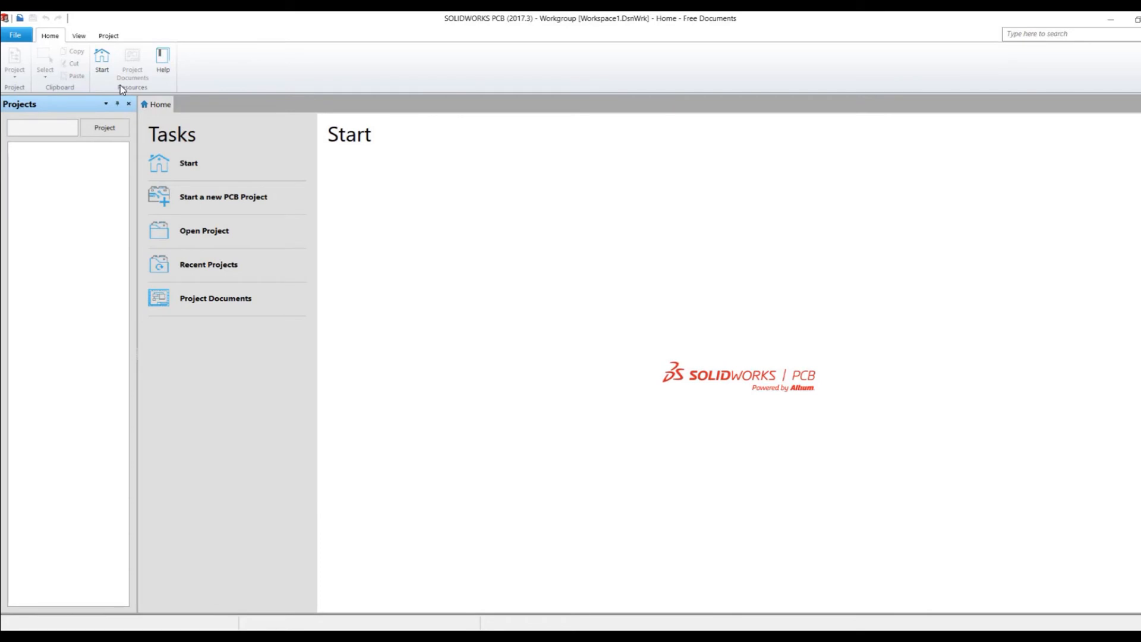
mouse_move(62, 154)
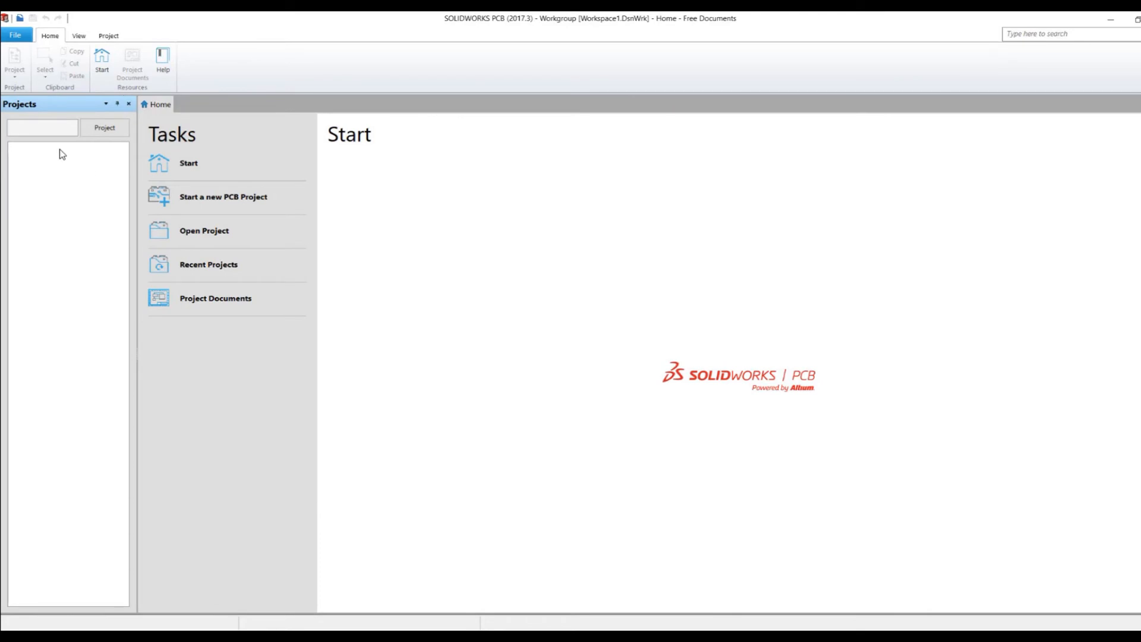
click(13, 35)
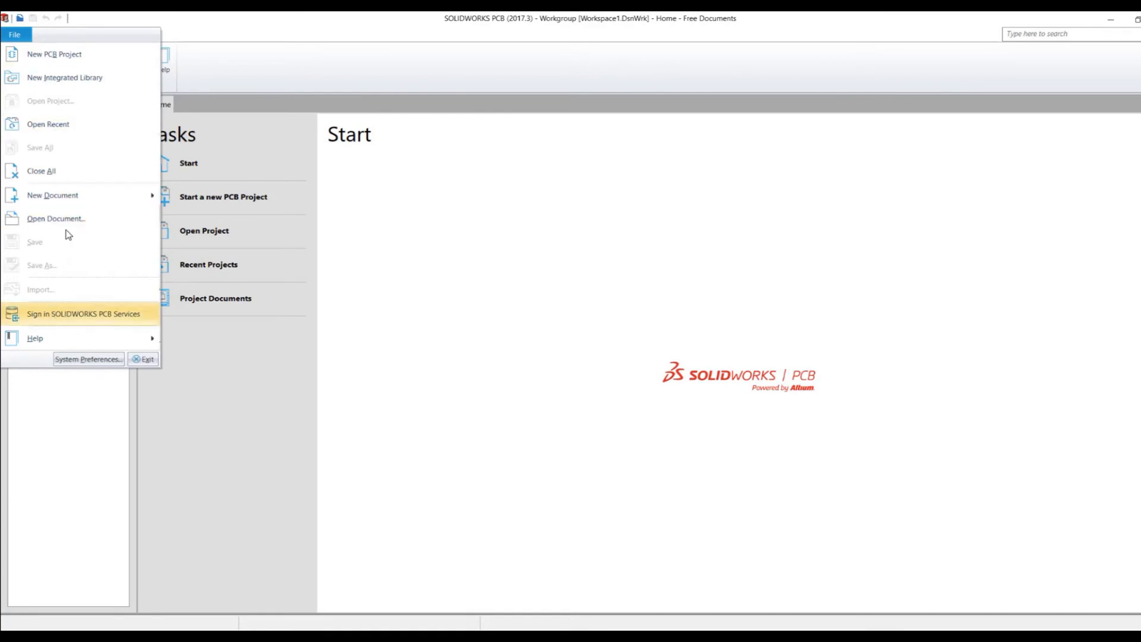
Log in to PCB Services at localhost:9780 with username, password and Remember credentials ticked
click(83, 313)
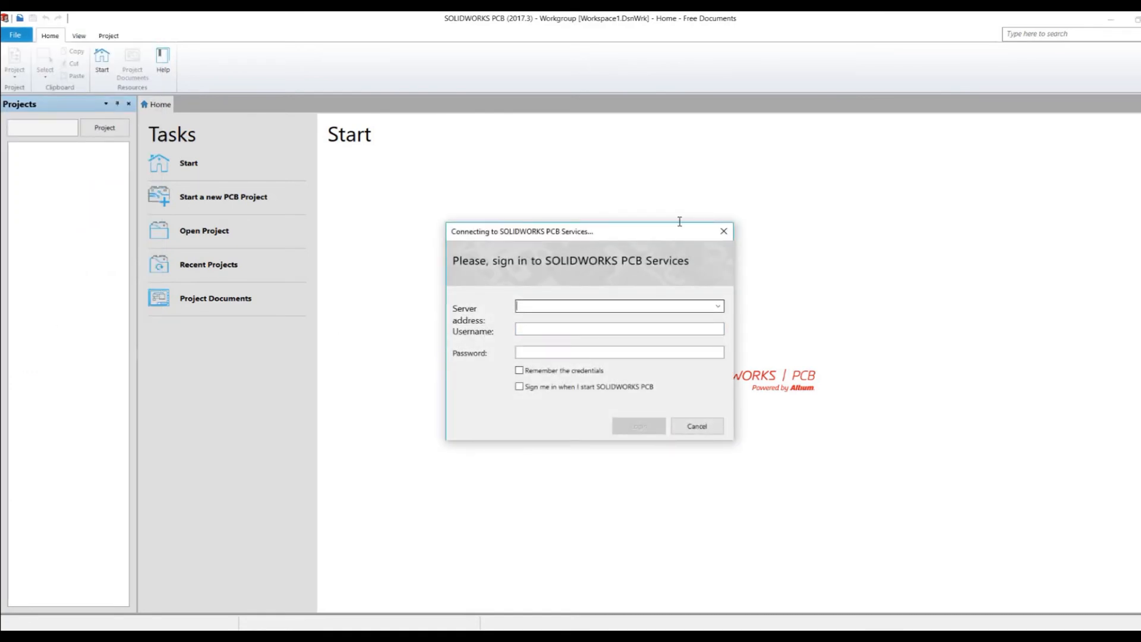
text(localhost)
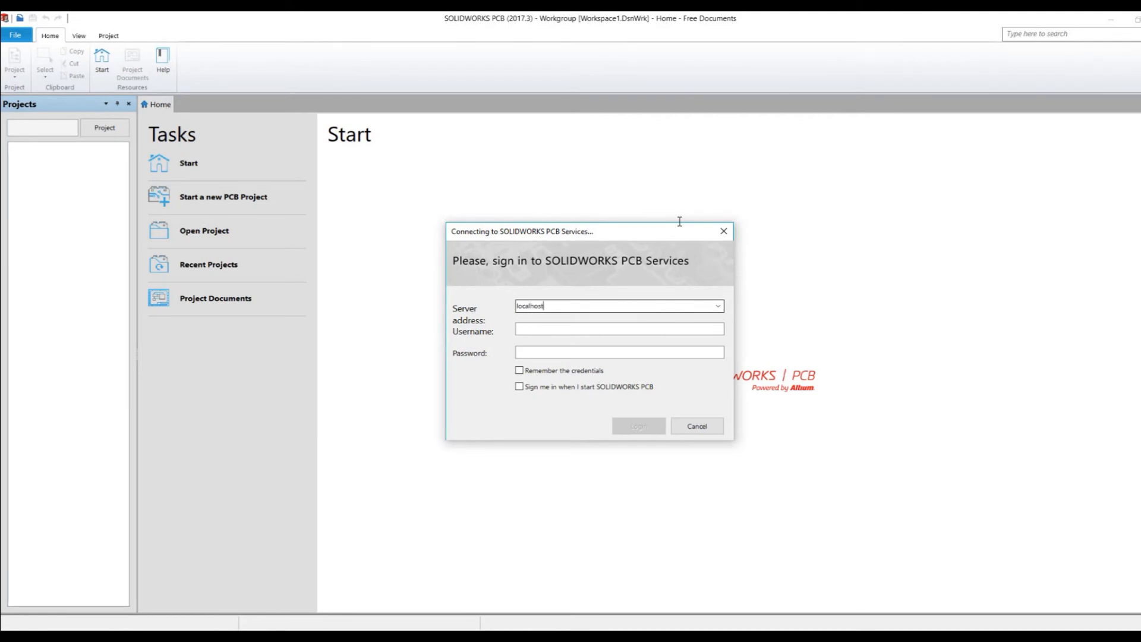
text(:97)
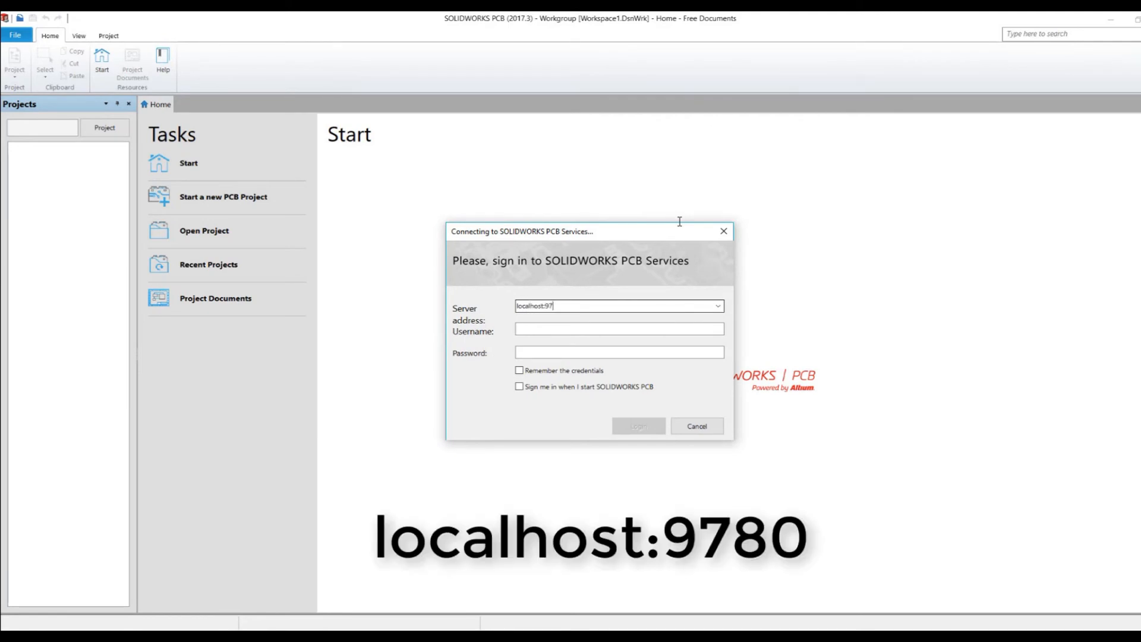
text(80)
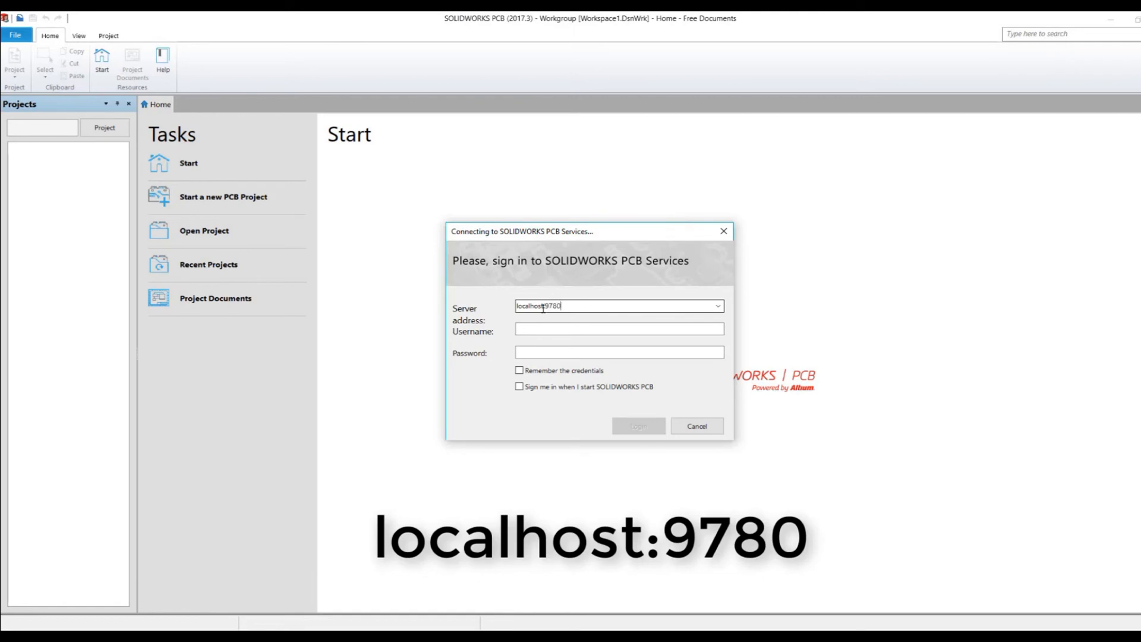
text(admin)
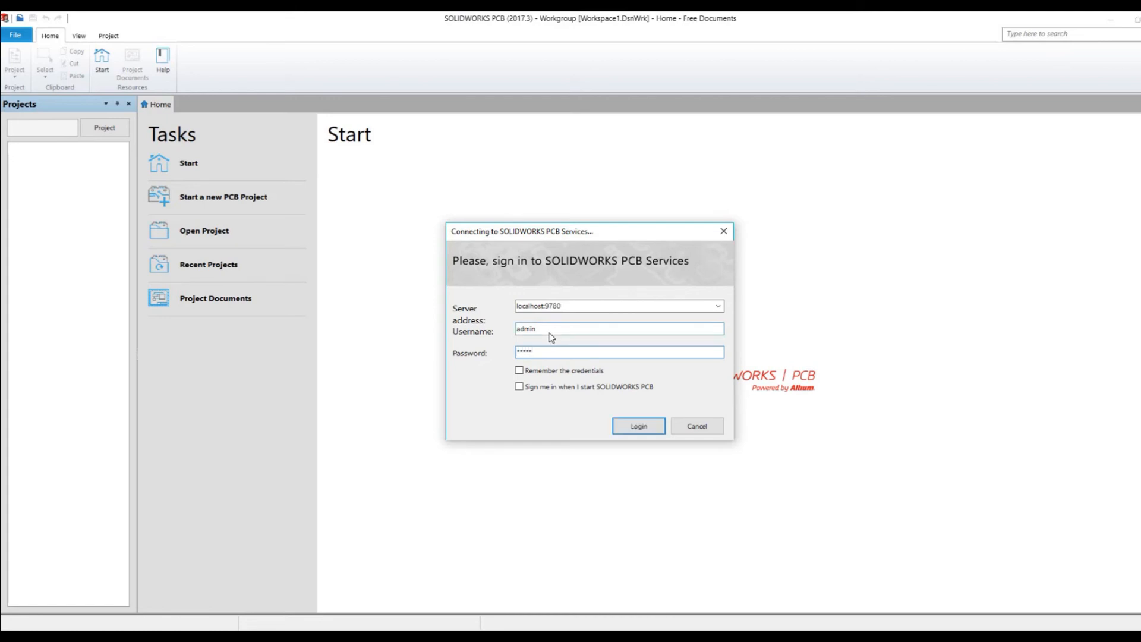
click(519, 371)
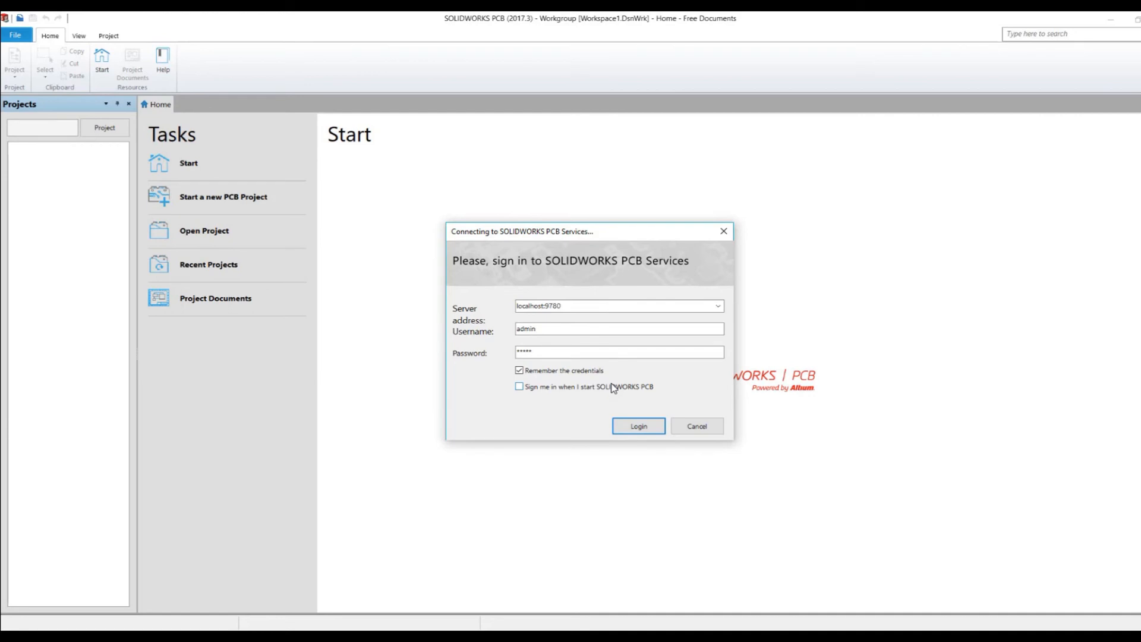
mouse_move(643, 372)
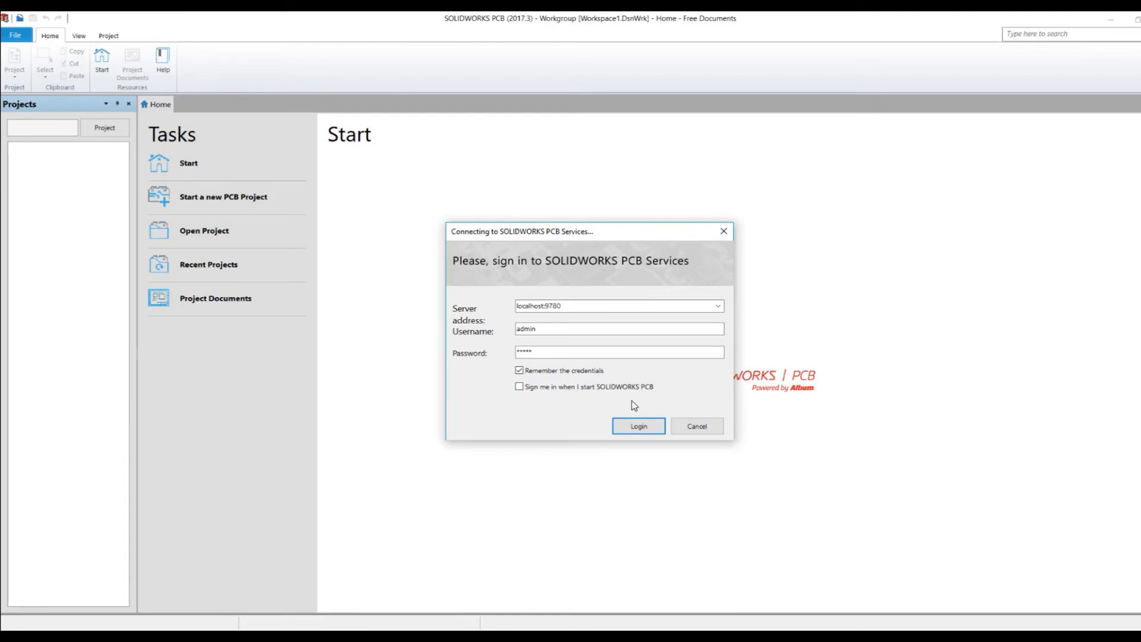
mouse_move(635, 404)
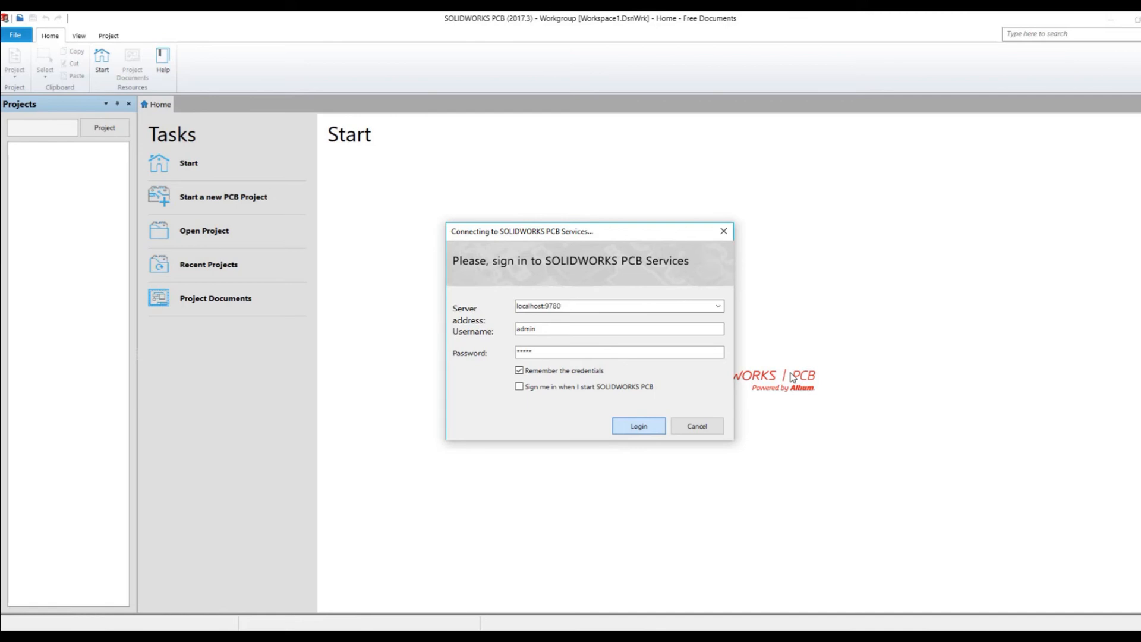
click(638, 425)
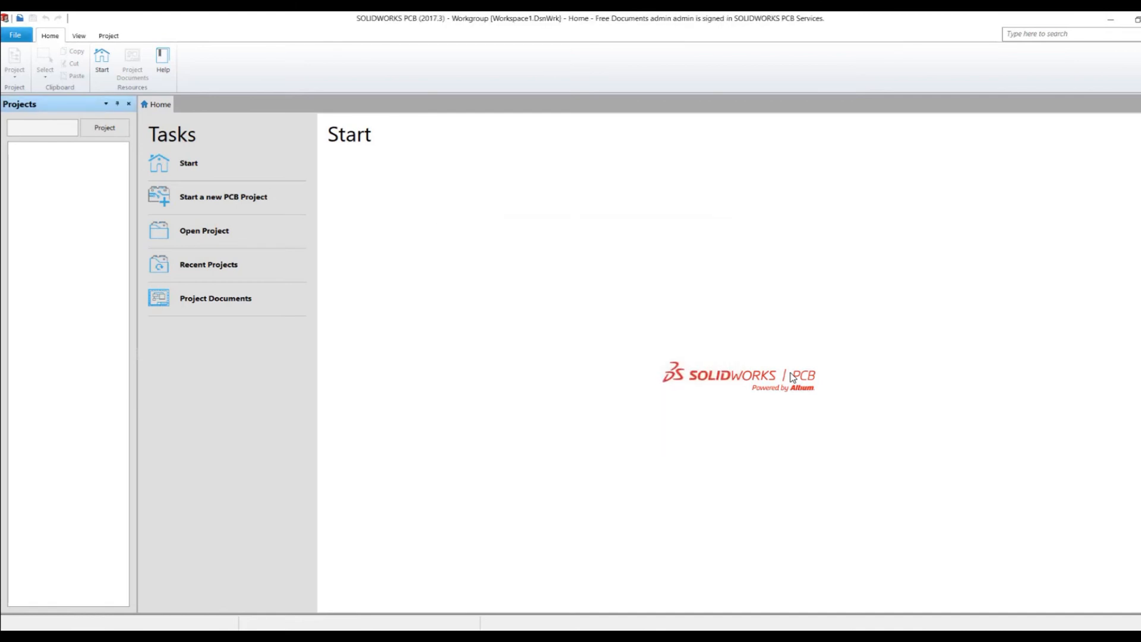
mouse_move(622, 426)
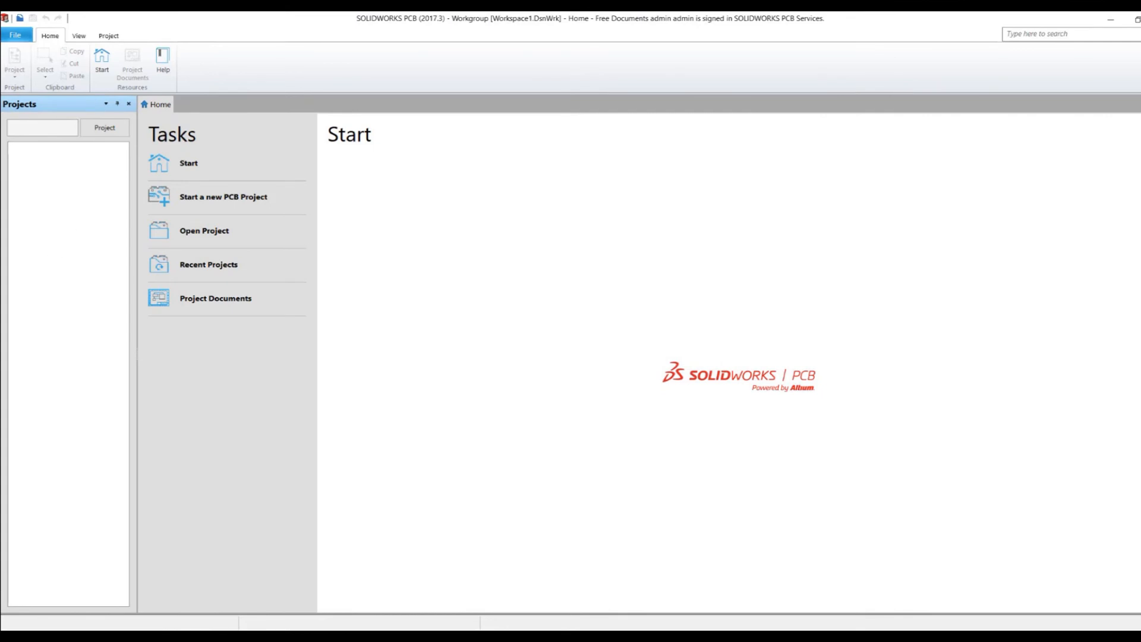
click(14, 35)
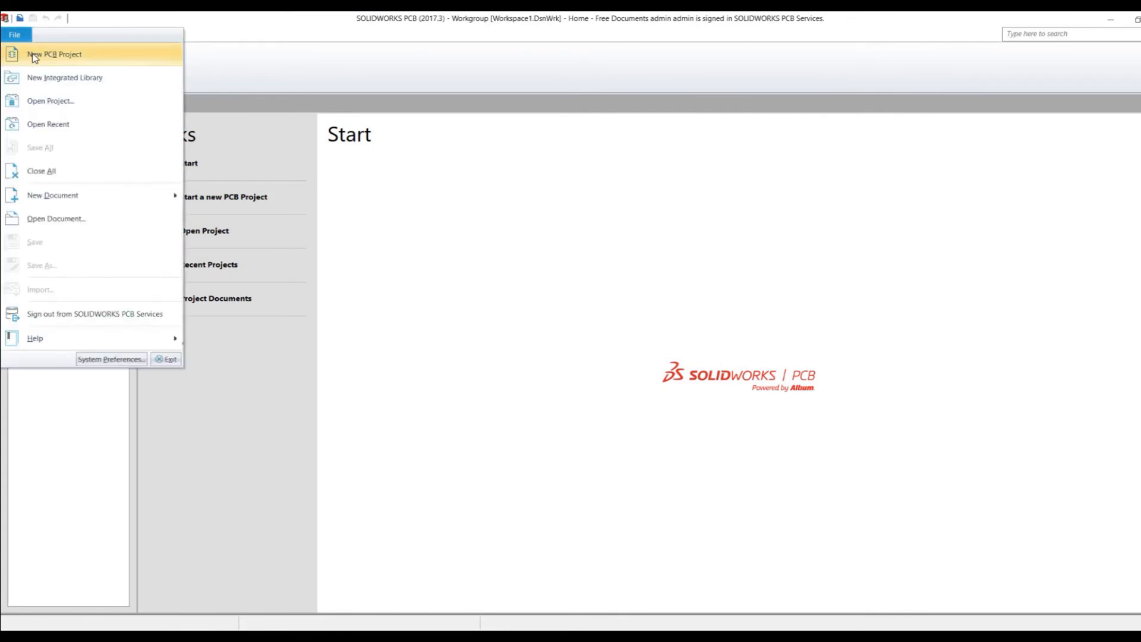
click(54, 54)
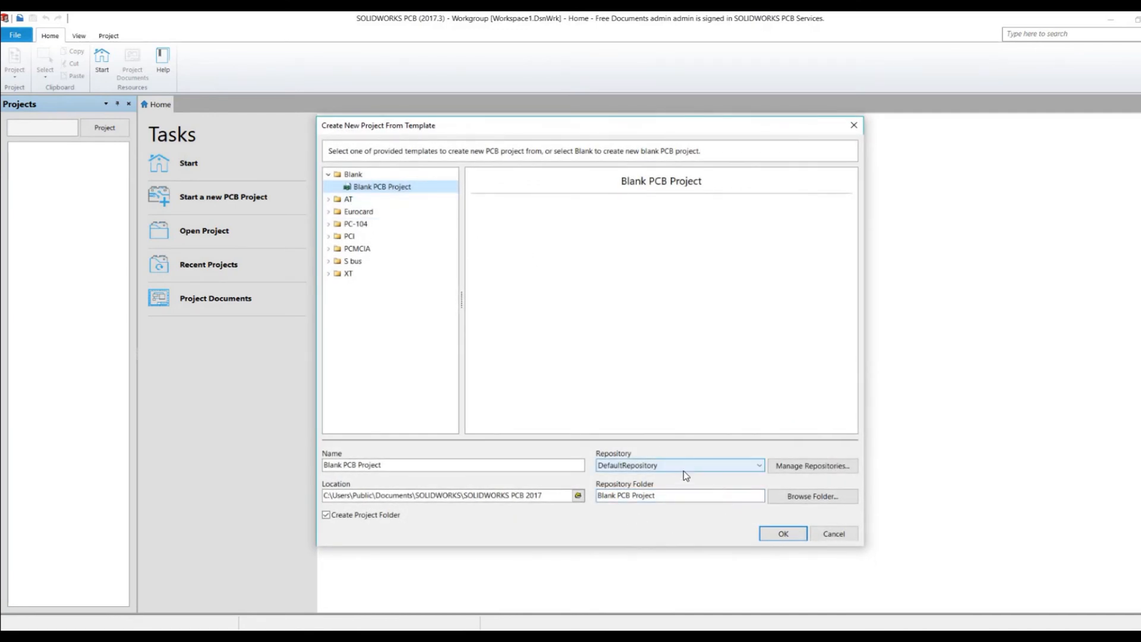
click(680, 494)
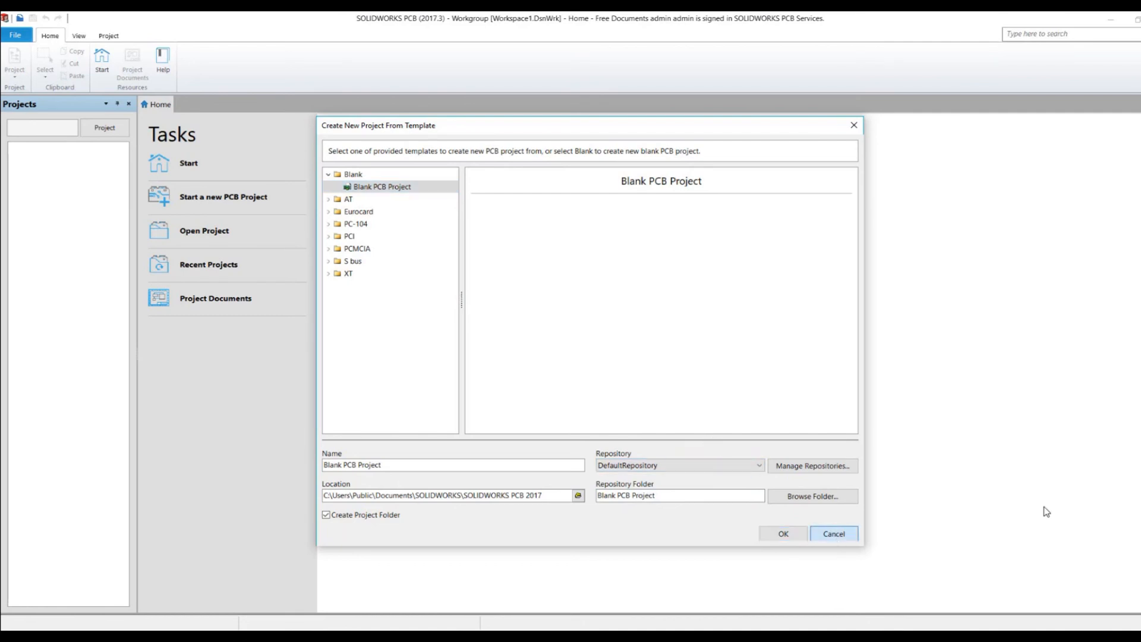
click(833, 533)
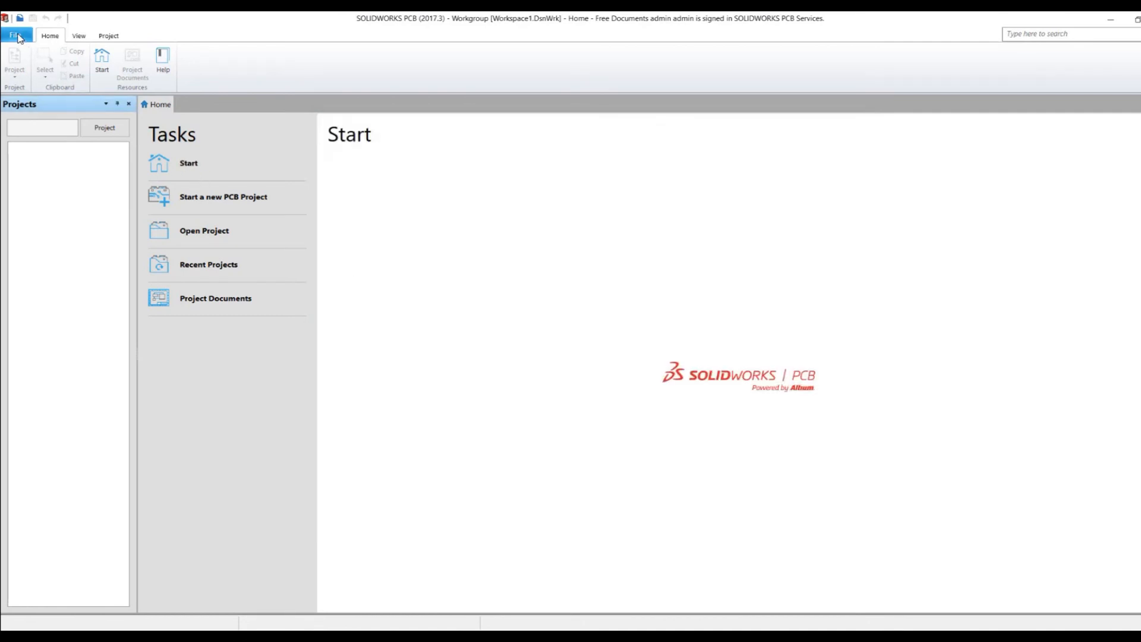
click(14, 35)
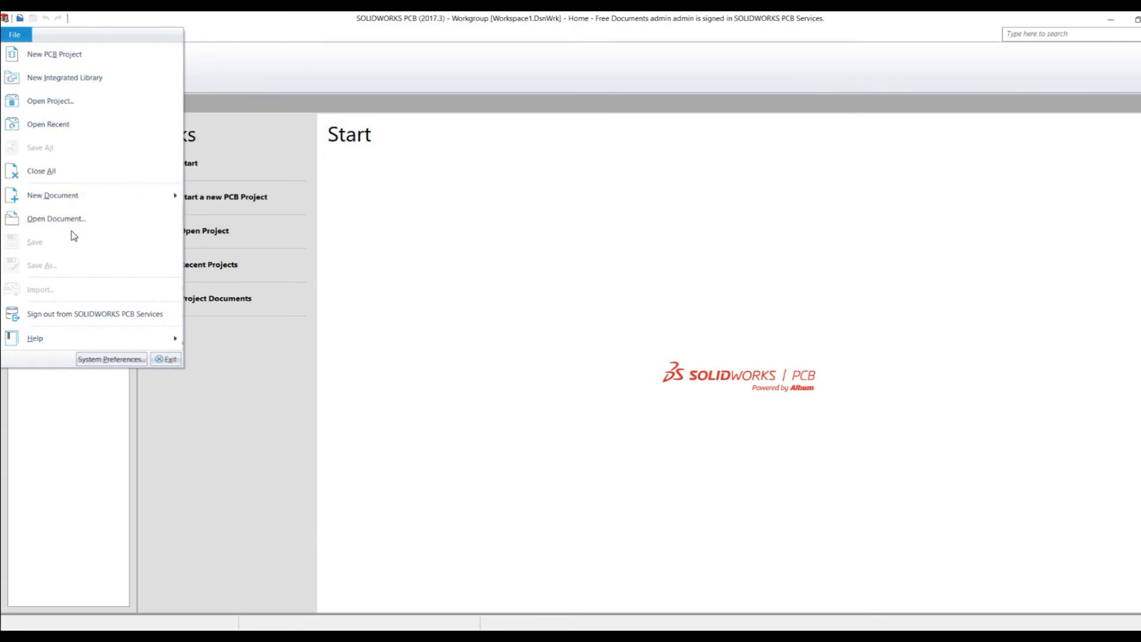
mouse_move(55, 218)
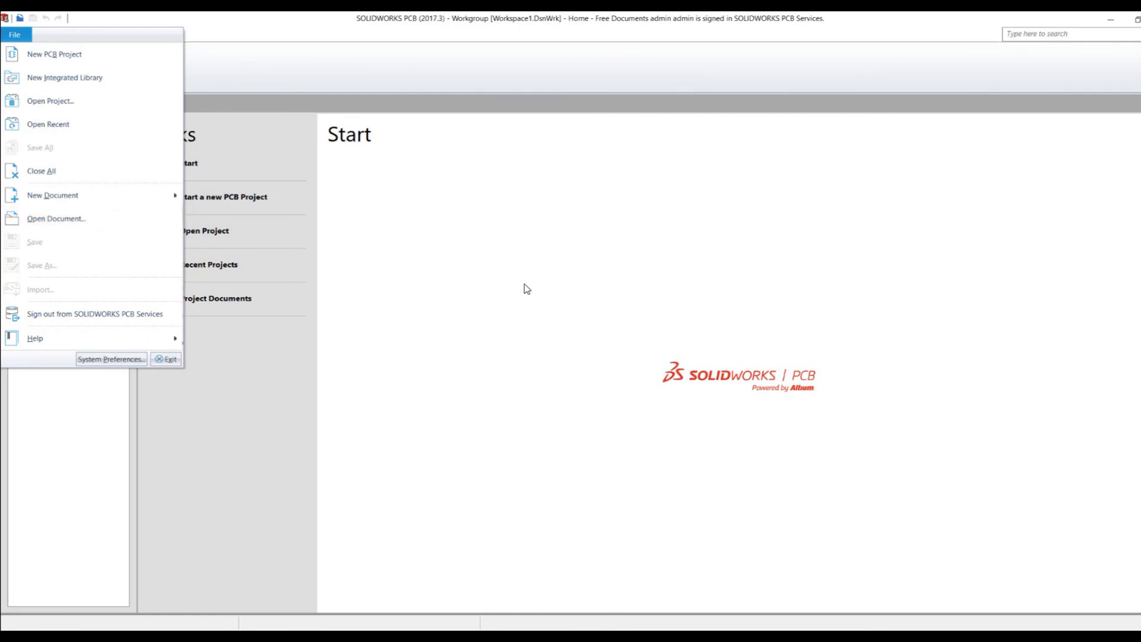
click(14, 35)
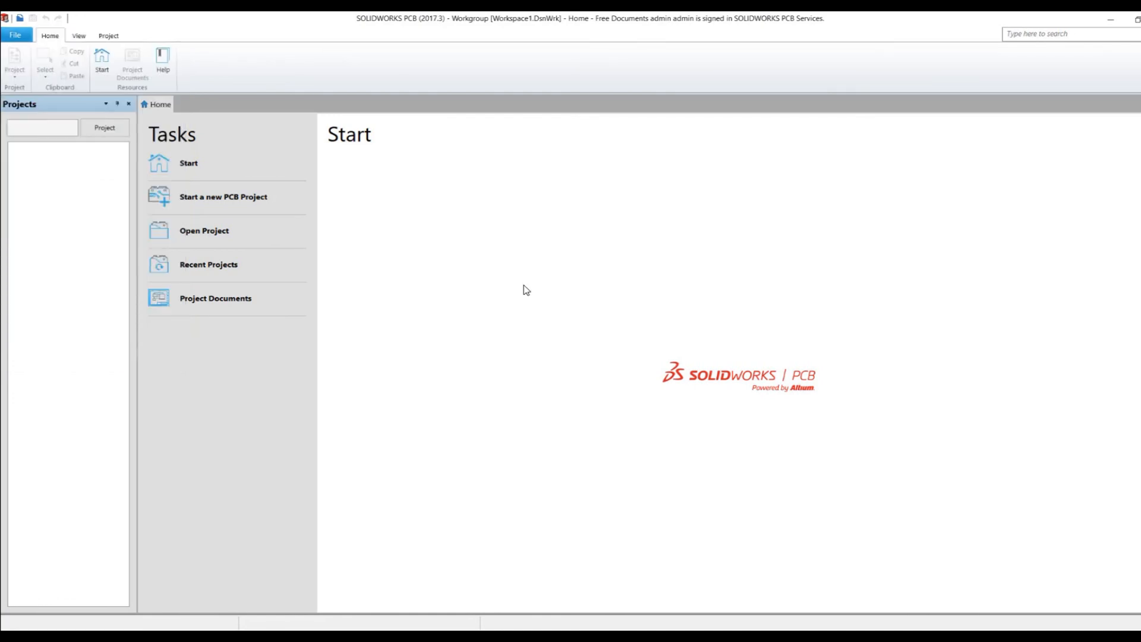